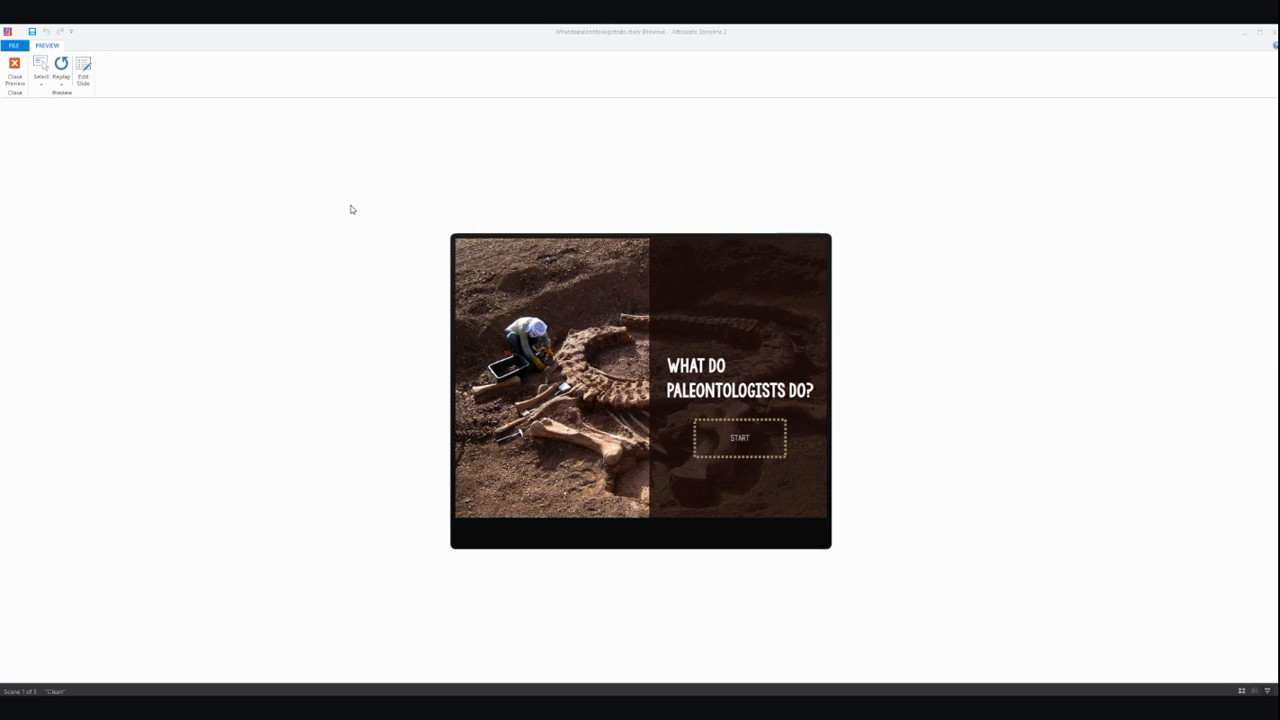
mouse_move(504, 284)
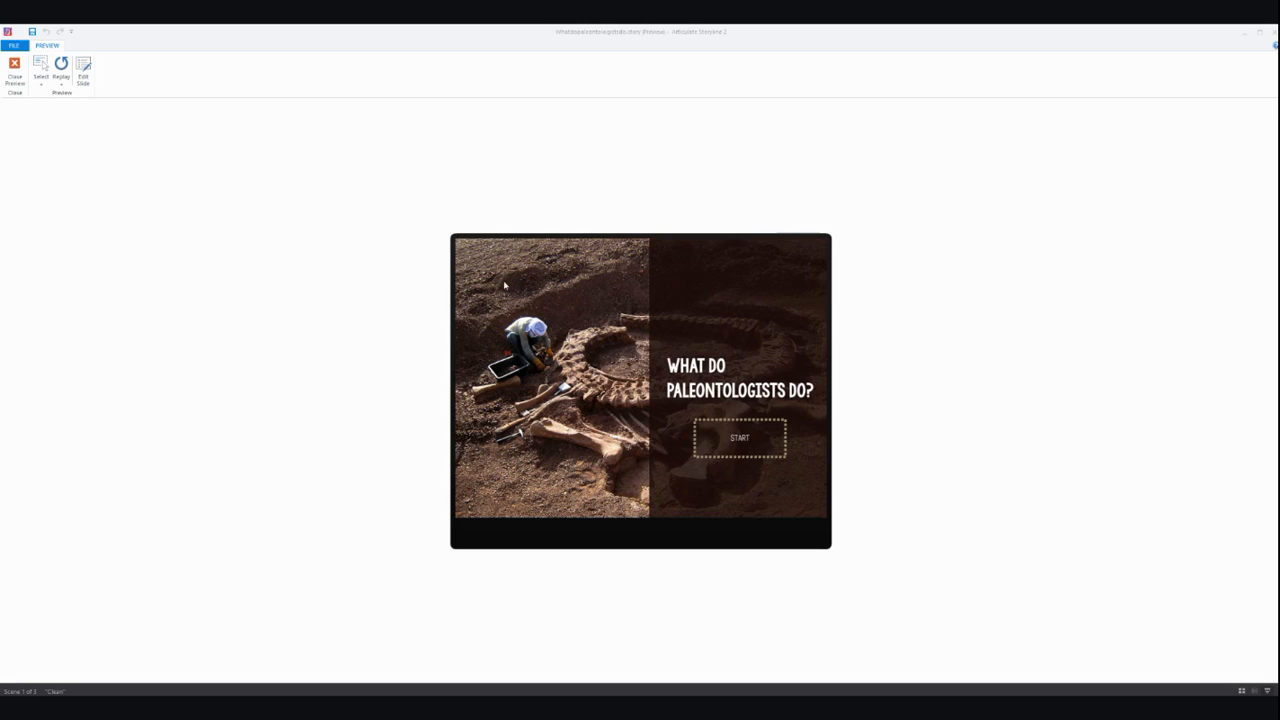
Start the course in preview, advance through the process slides, then close the preview
click(740, 438)
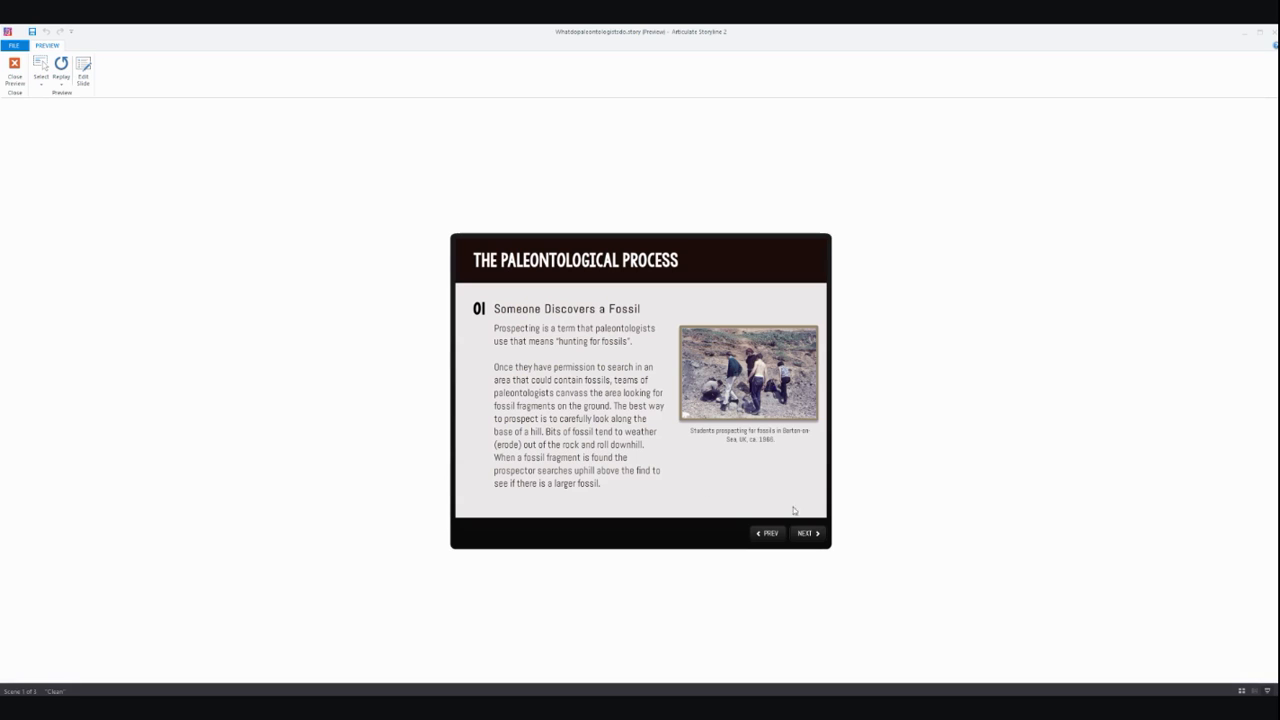
mouse_move(812, 536)
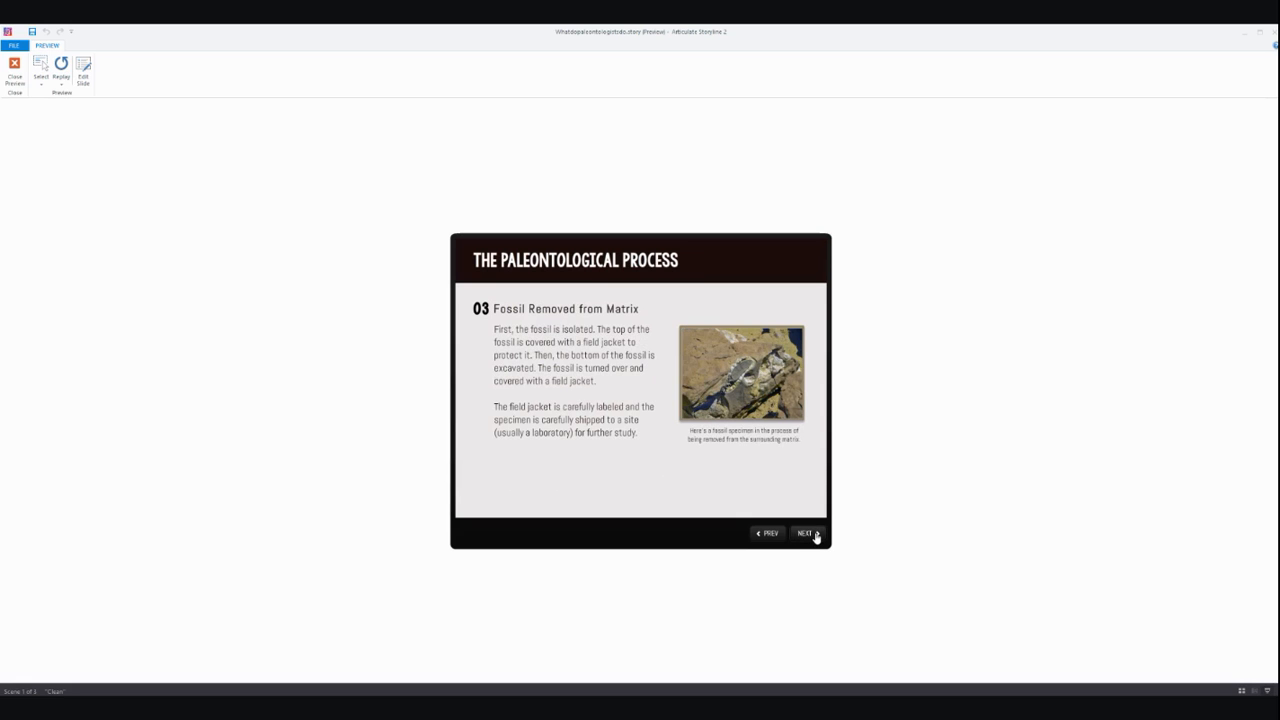
click(804, 532)
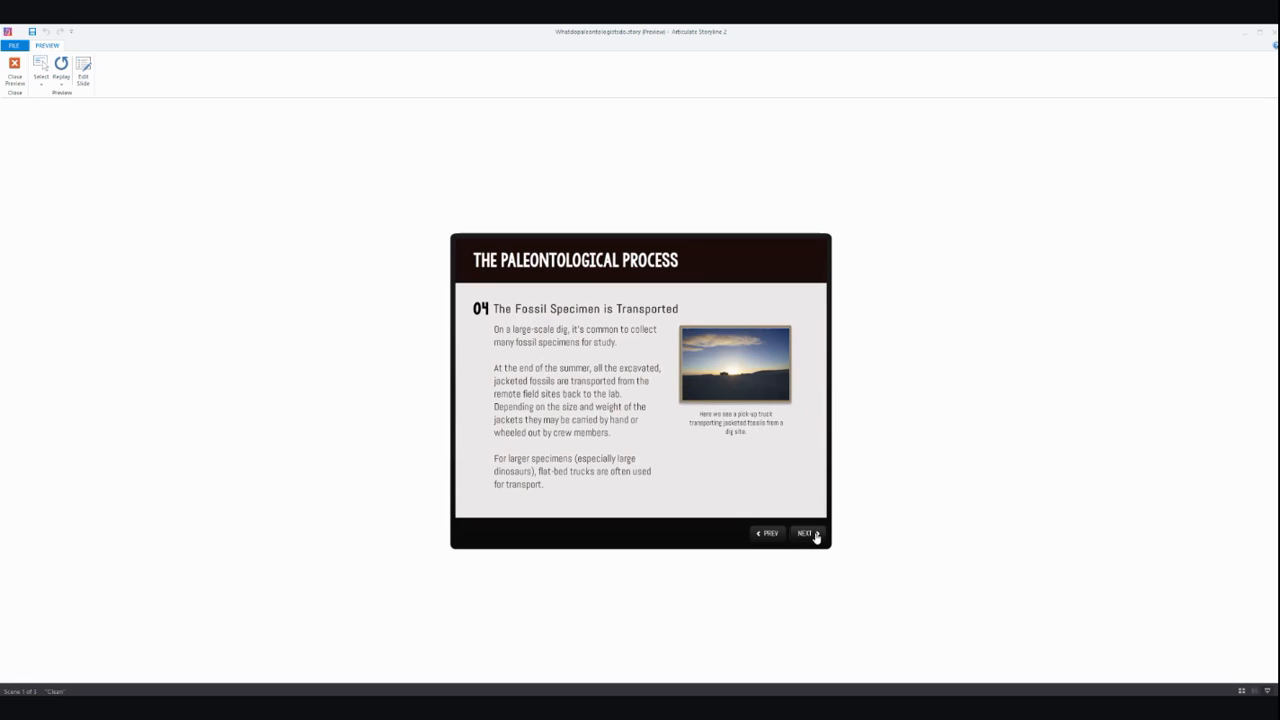
click(804, 532)
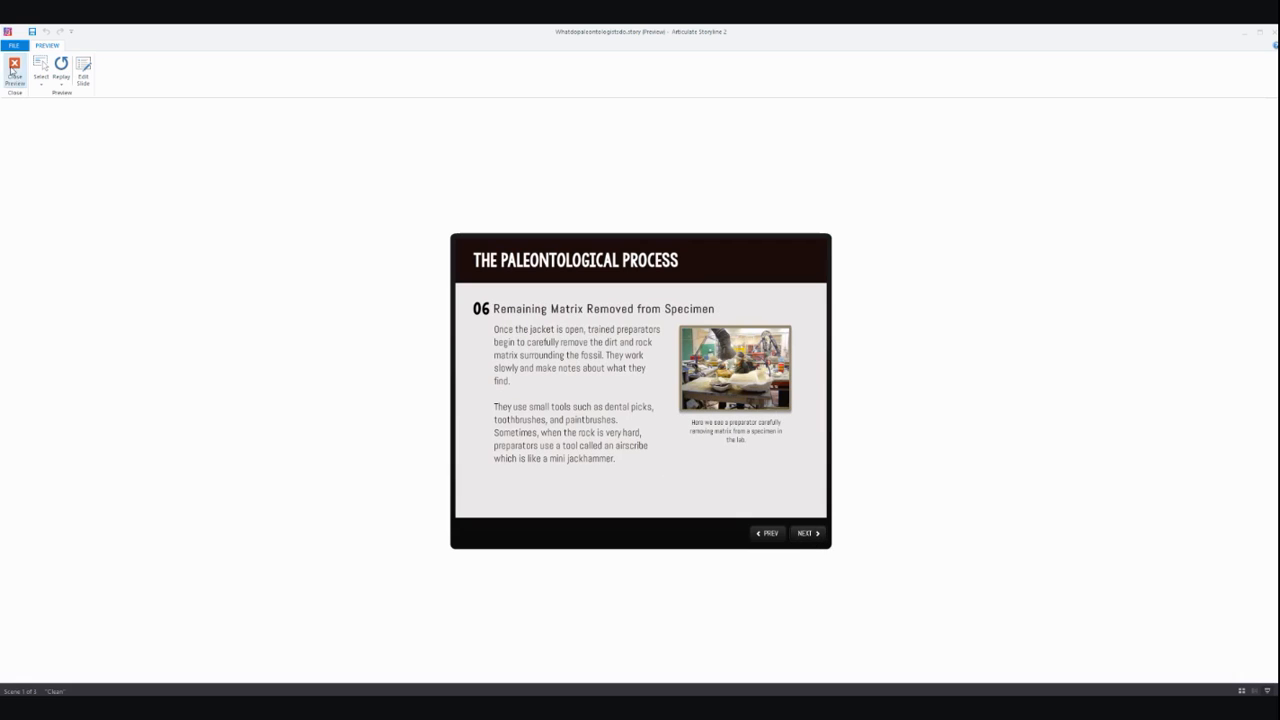
click(14, 70)
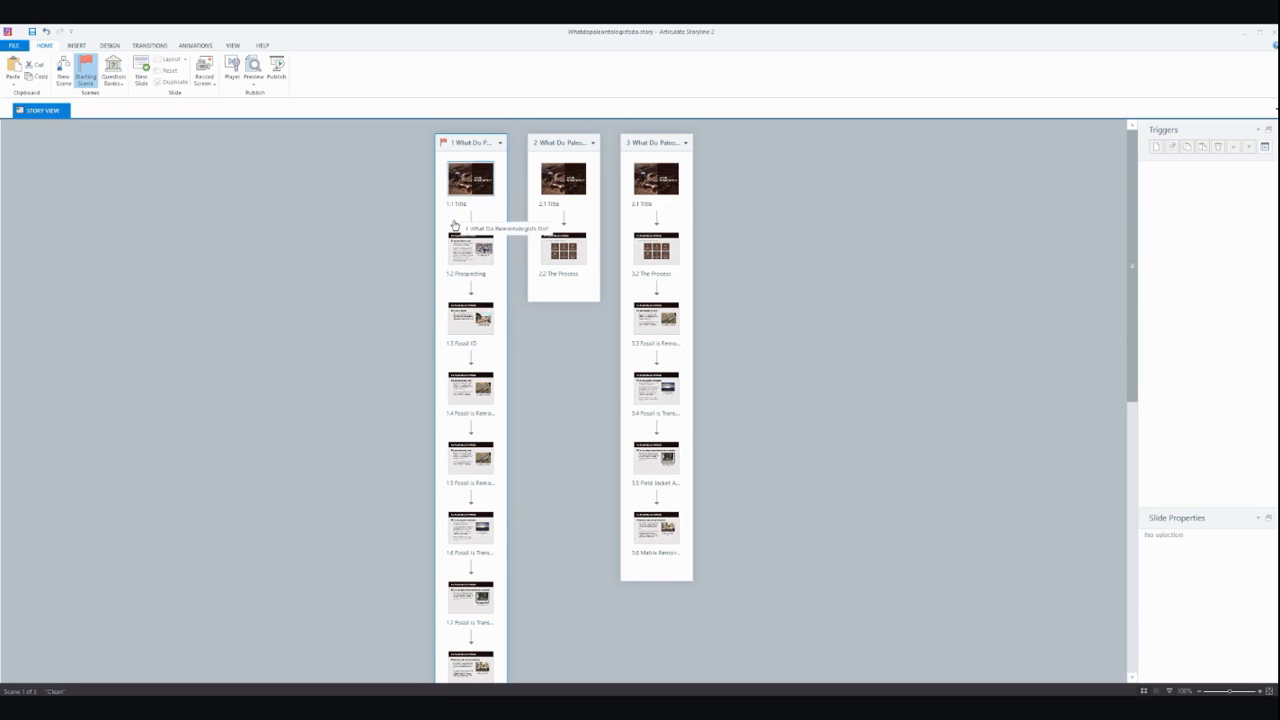
click(470, 248)
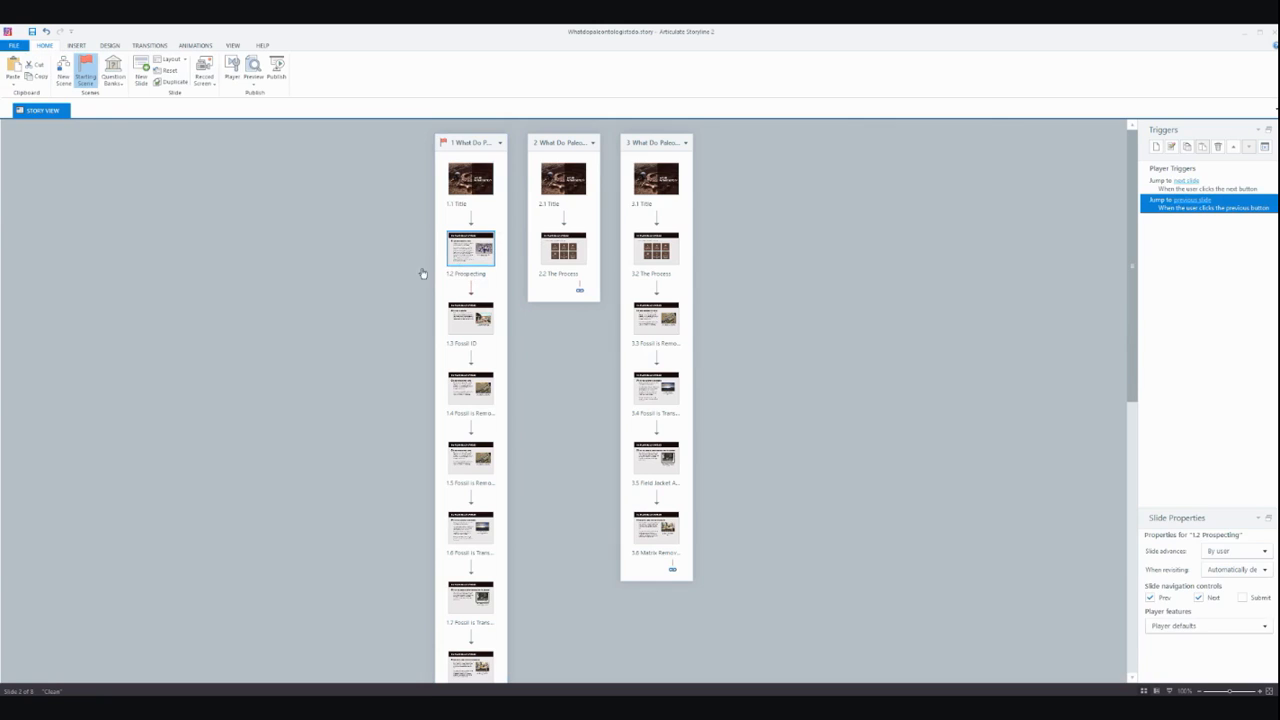
double_click(470, 248)
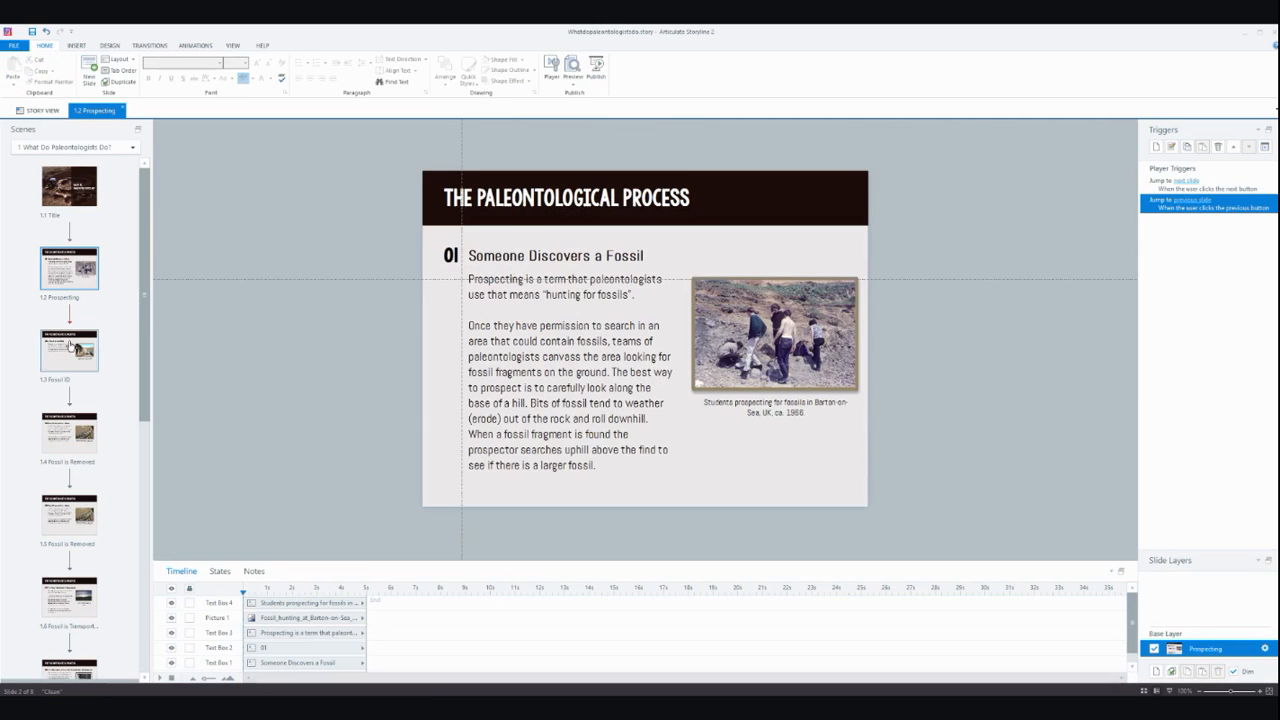
click(68, 514)
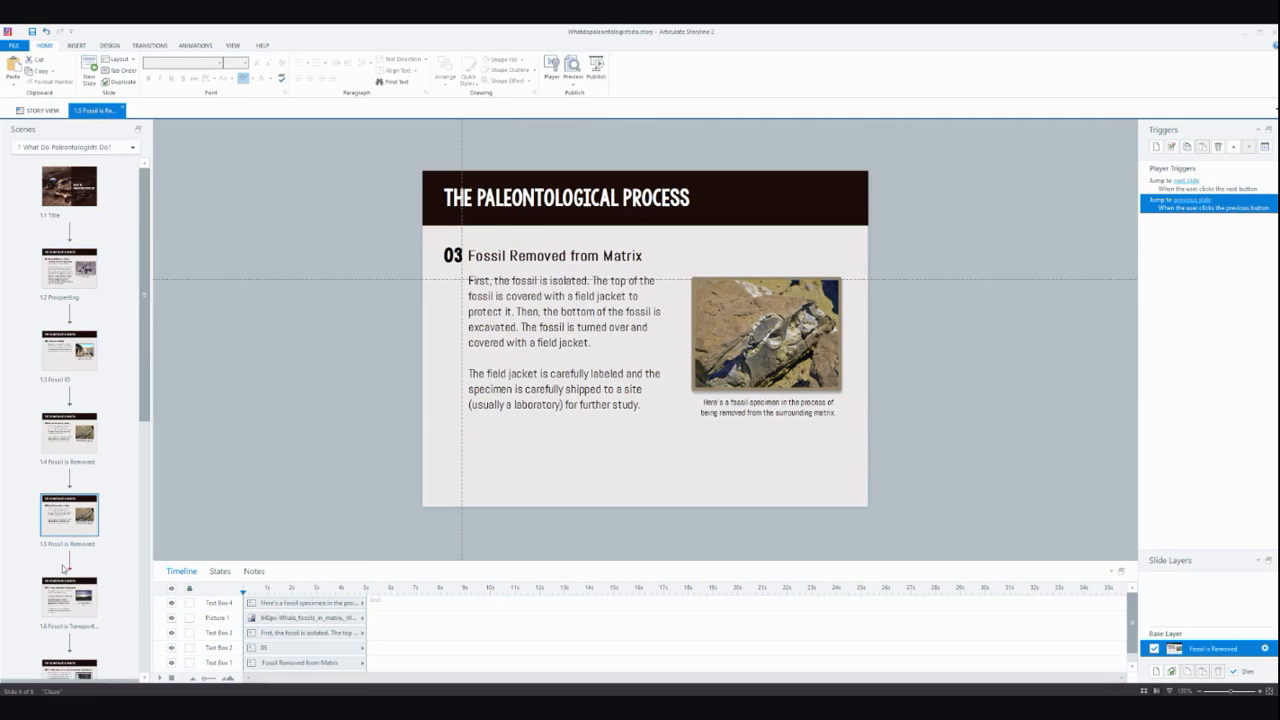
click(68, 514)
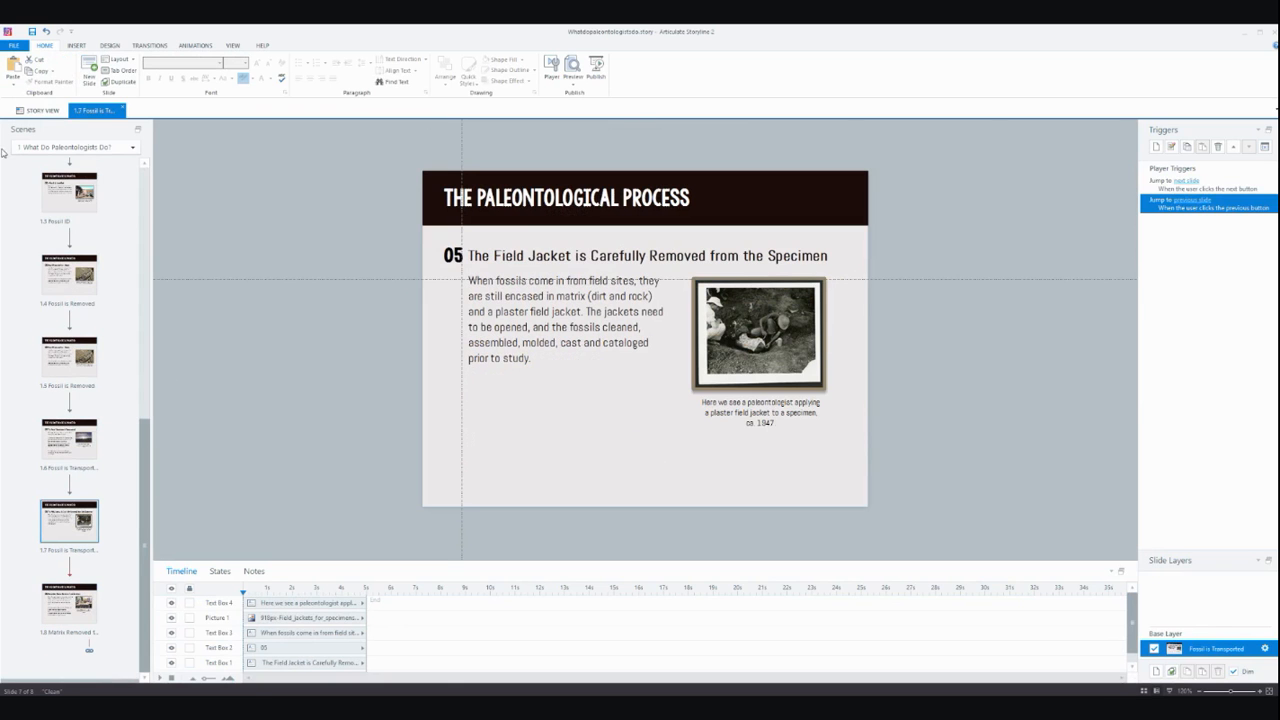
click(40, 110)
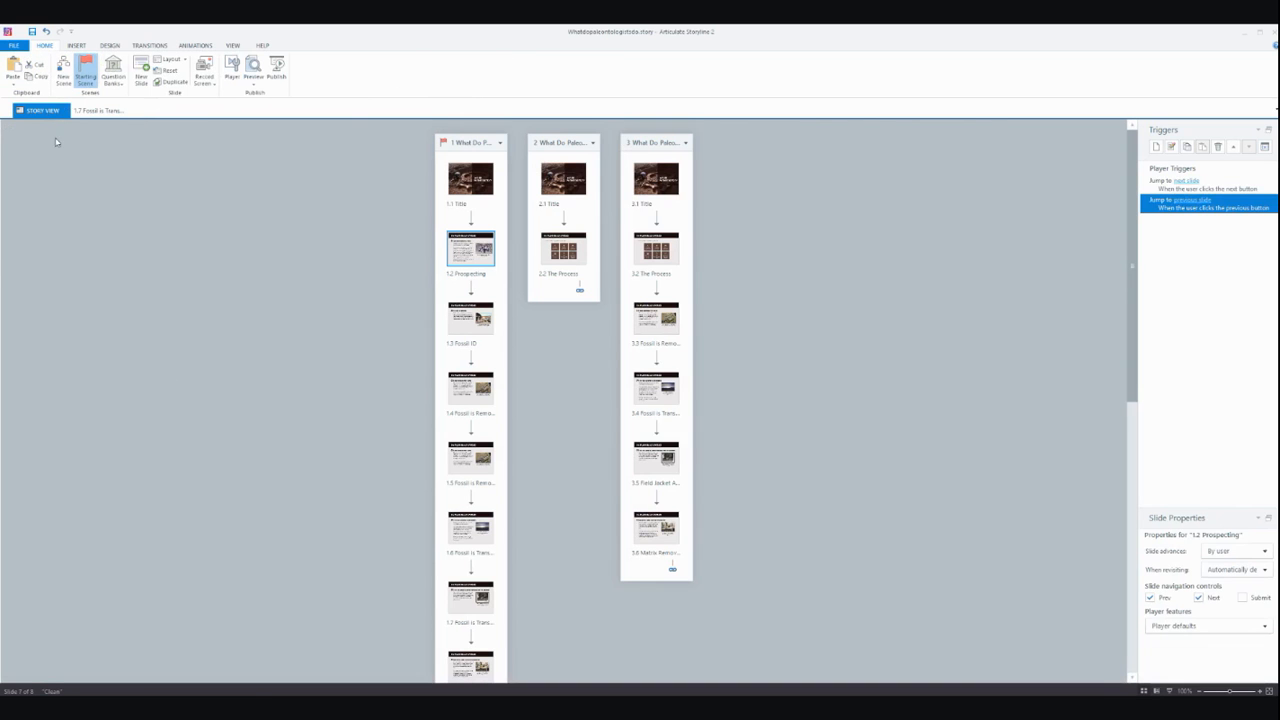
mouse_move(236, 228)
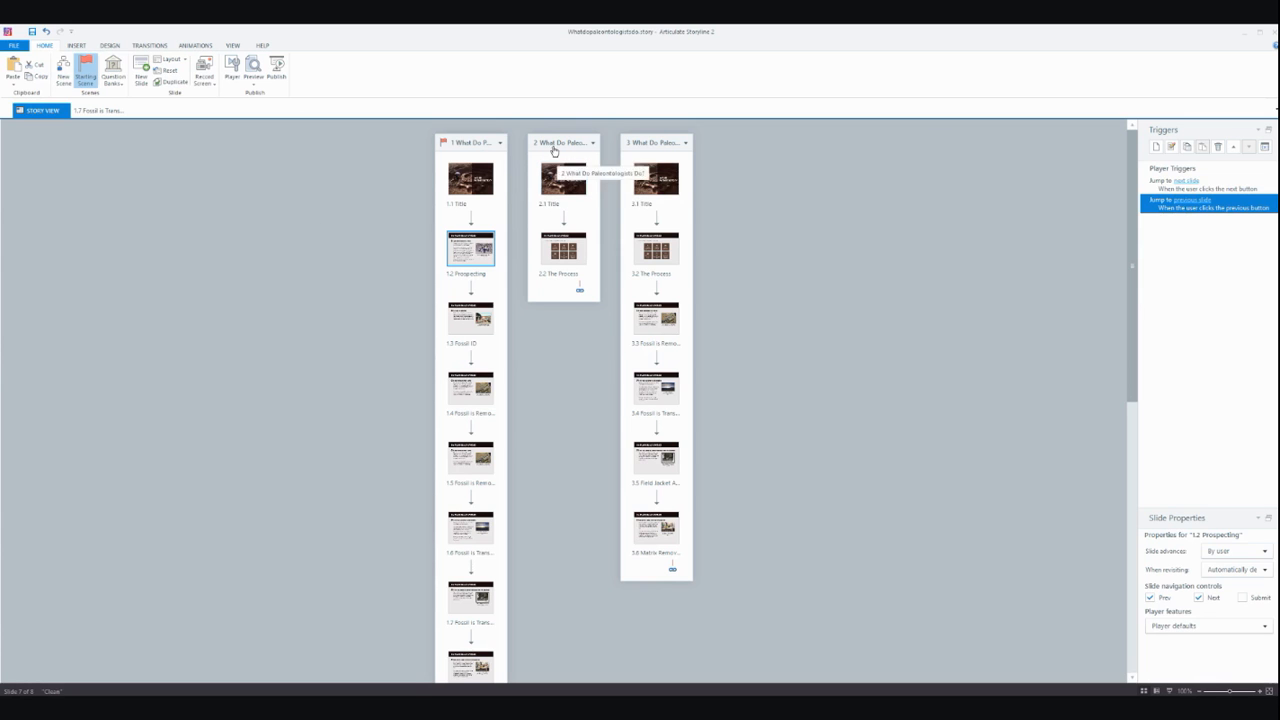
Preview the course, open step 03's dark details layer from the menu, and close it with the X
click(252, 70)
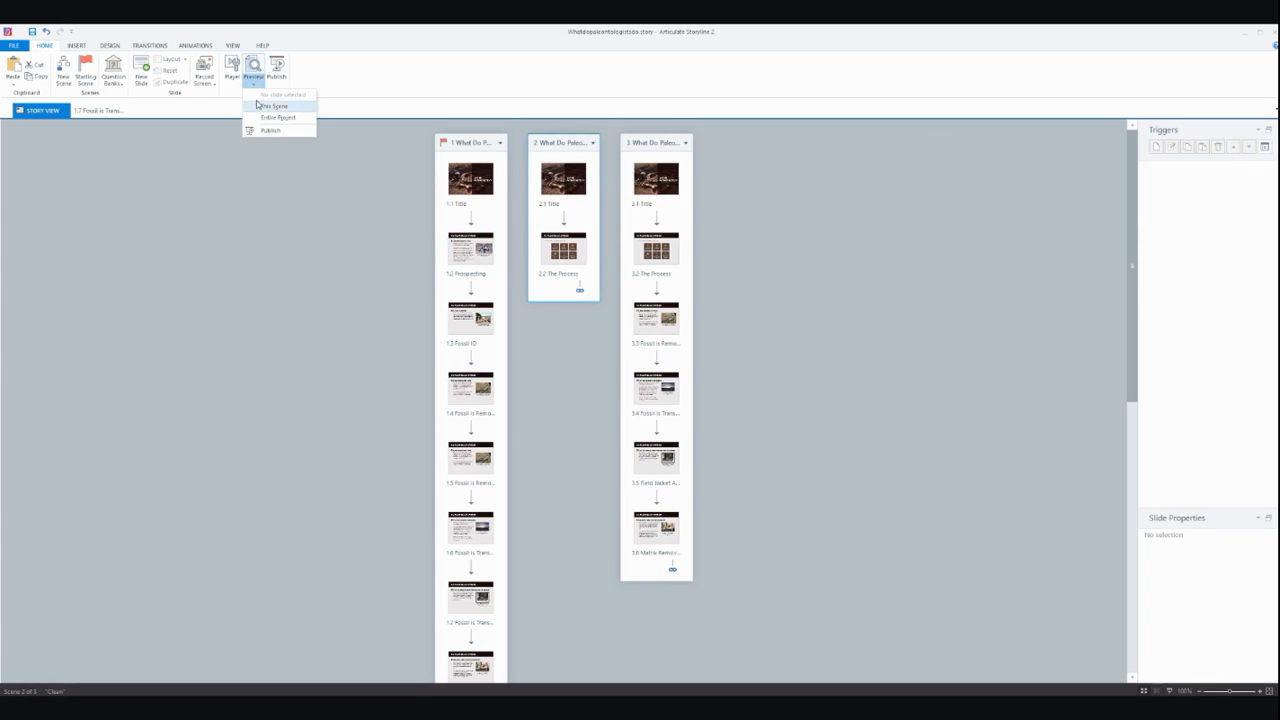
click(272, 106)
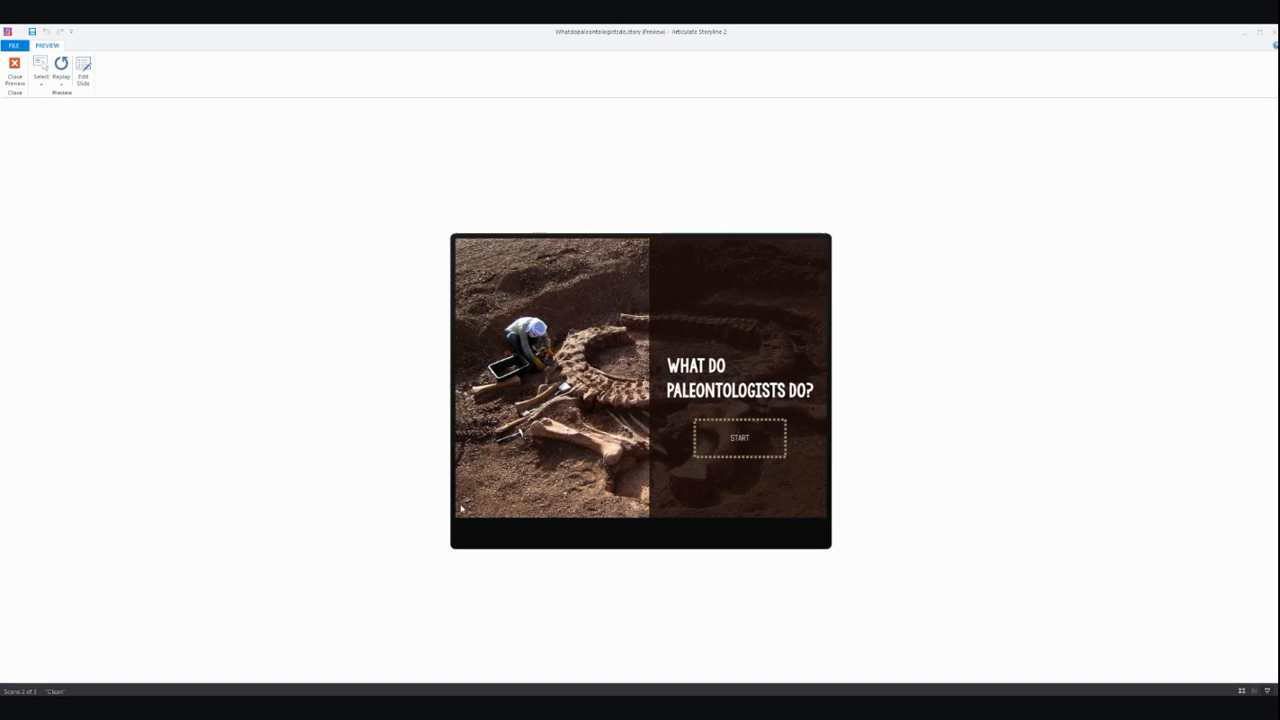
click(740, 438)
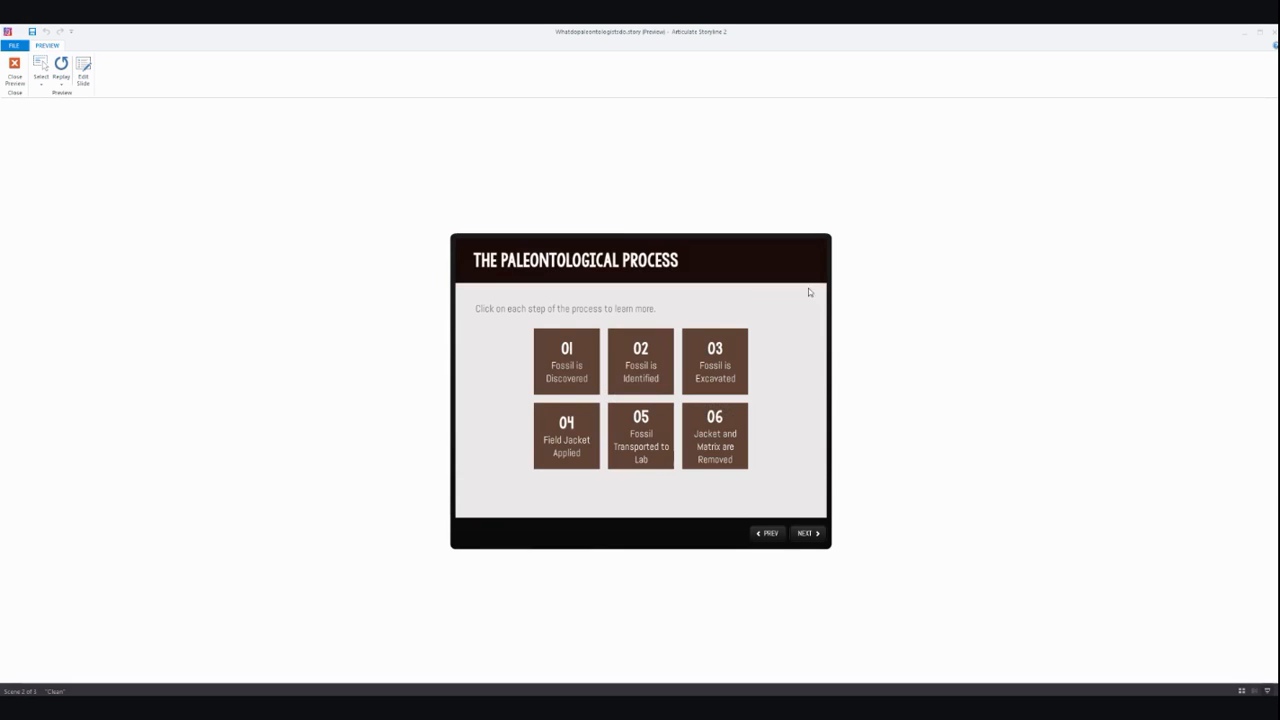
click(640, 360)
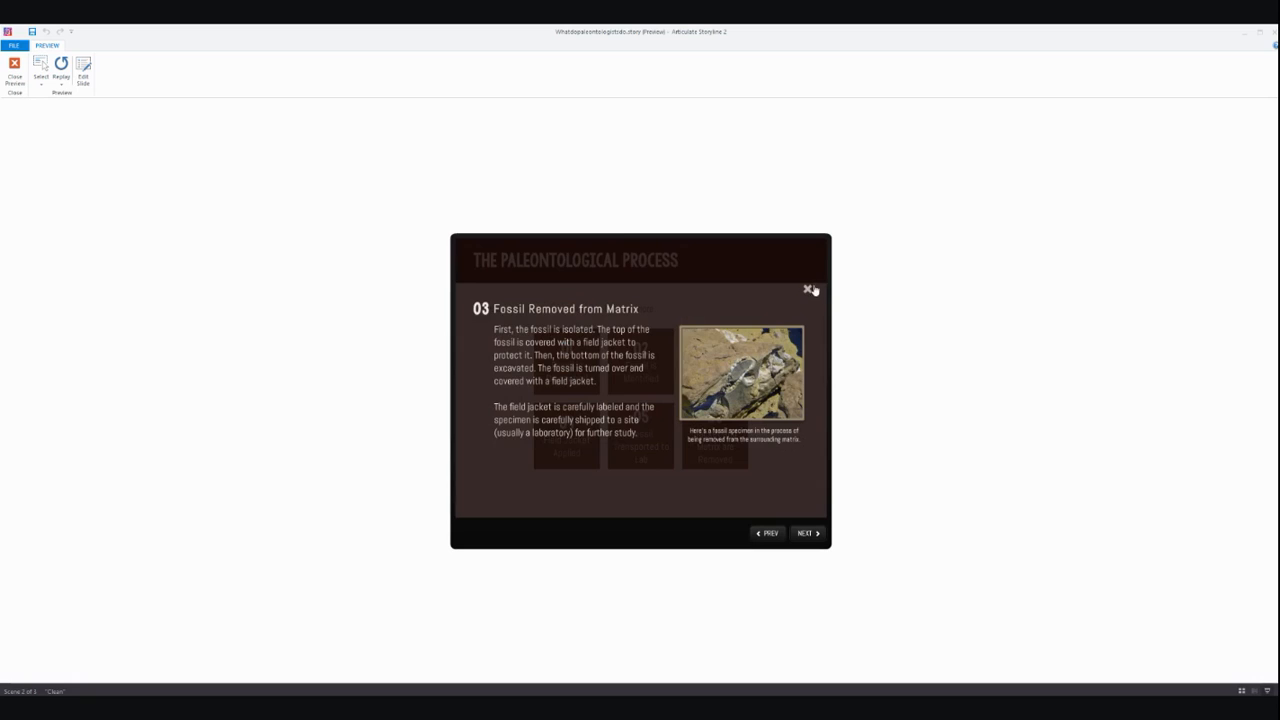
click(810, 288)
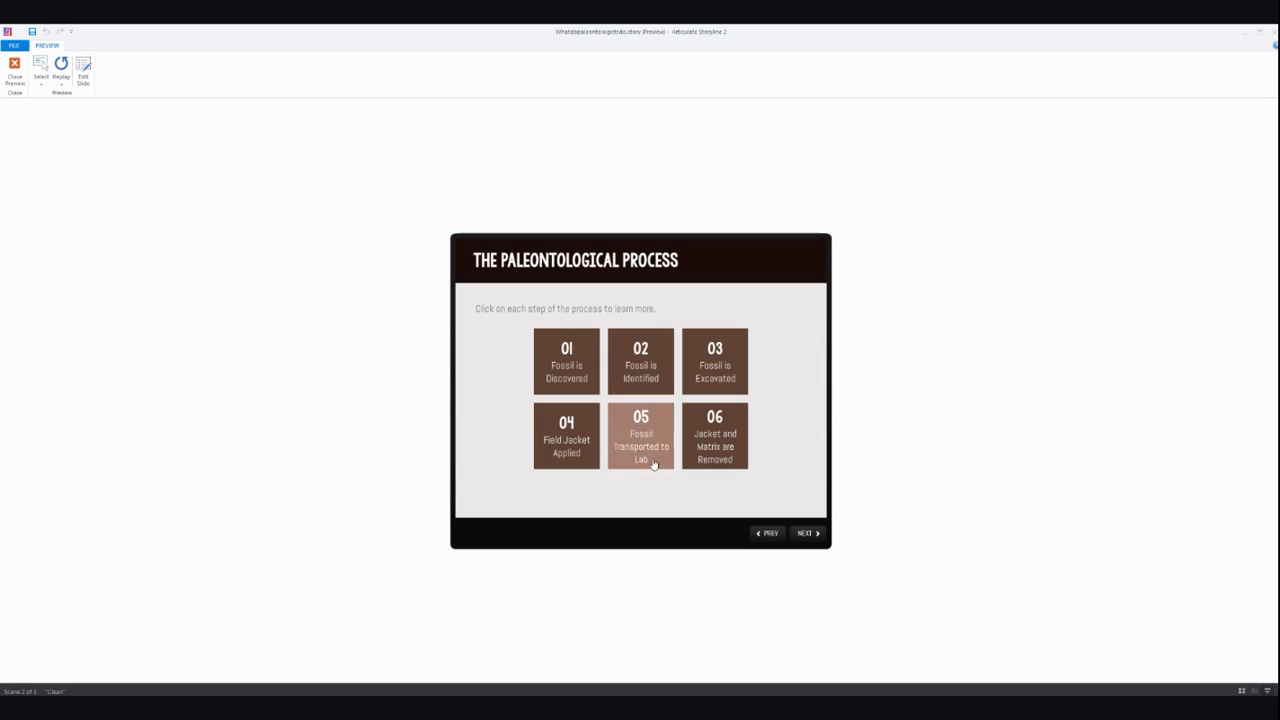
mouse_move(810, 292)
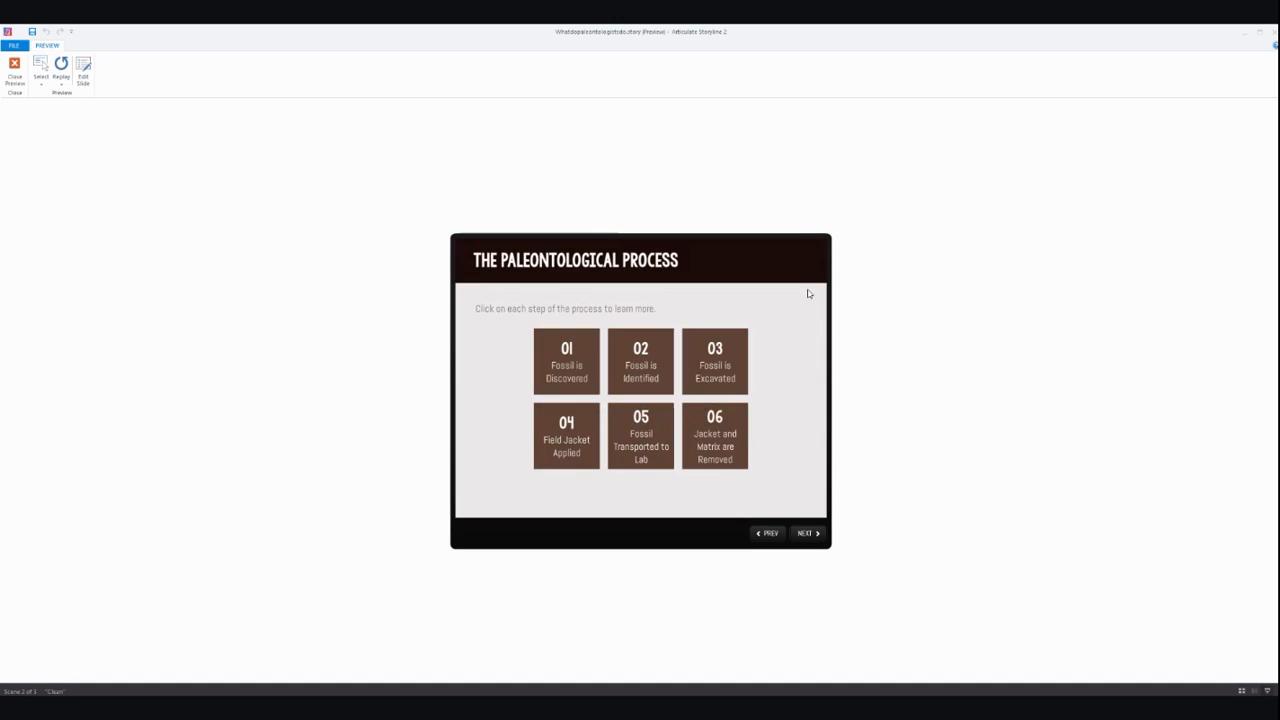
mouse_move(788, 514)
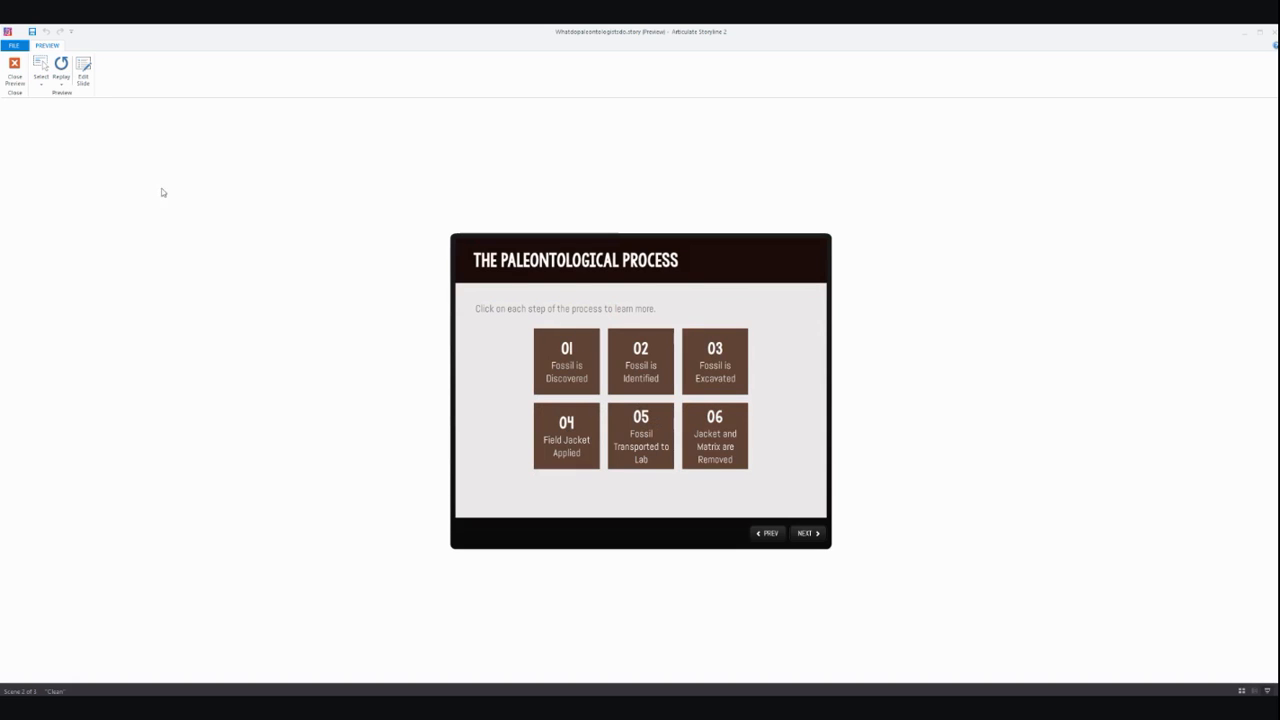
Close the preview and open slide 1.2 The Process from Story View for editing
click(14, 68)
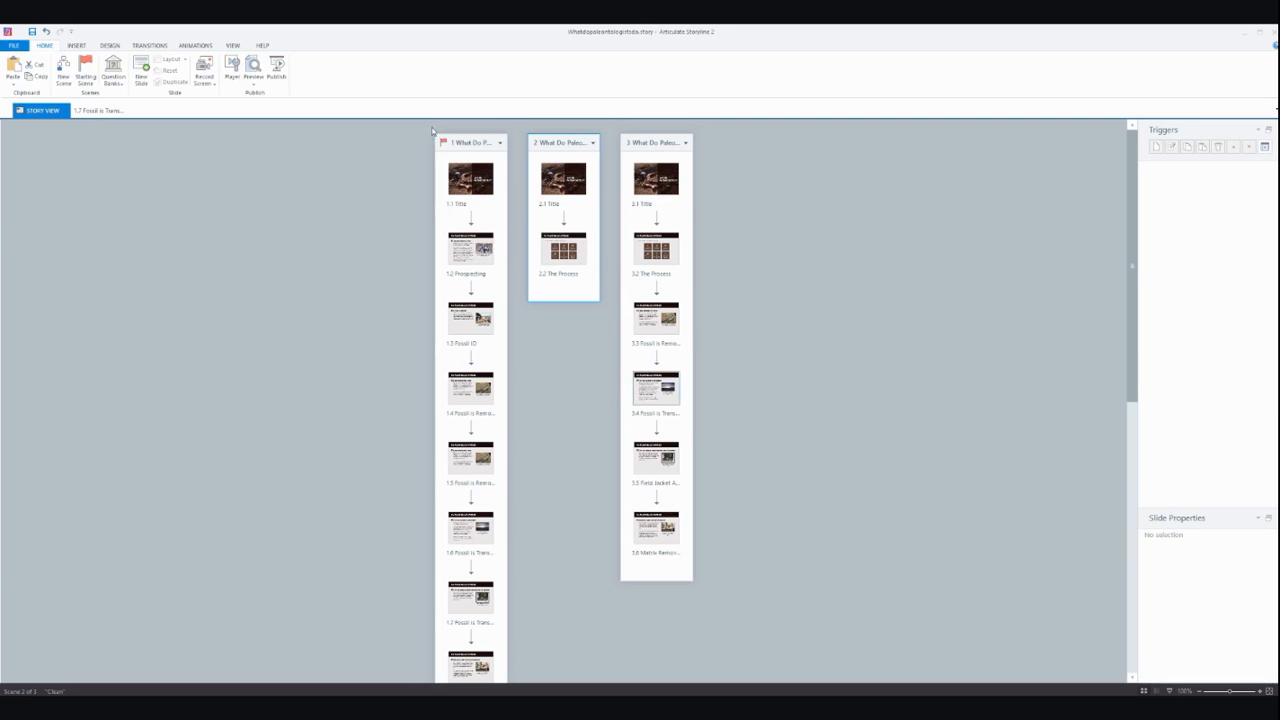
click(564, 210)
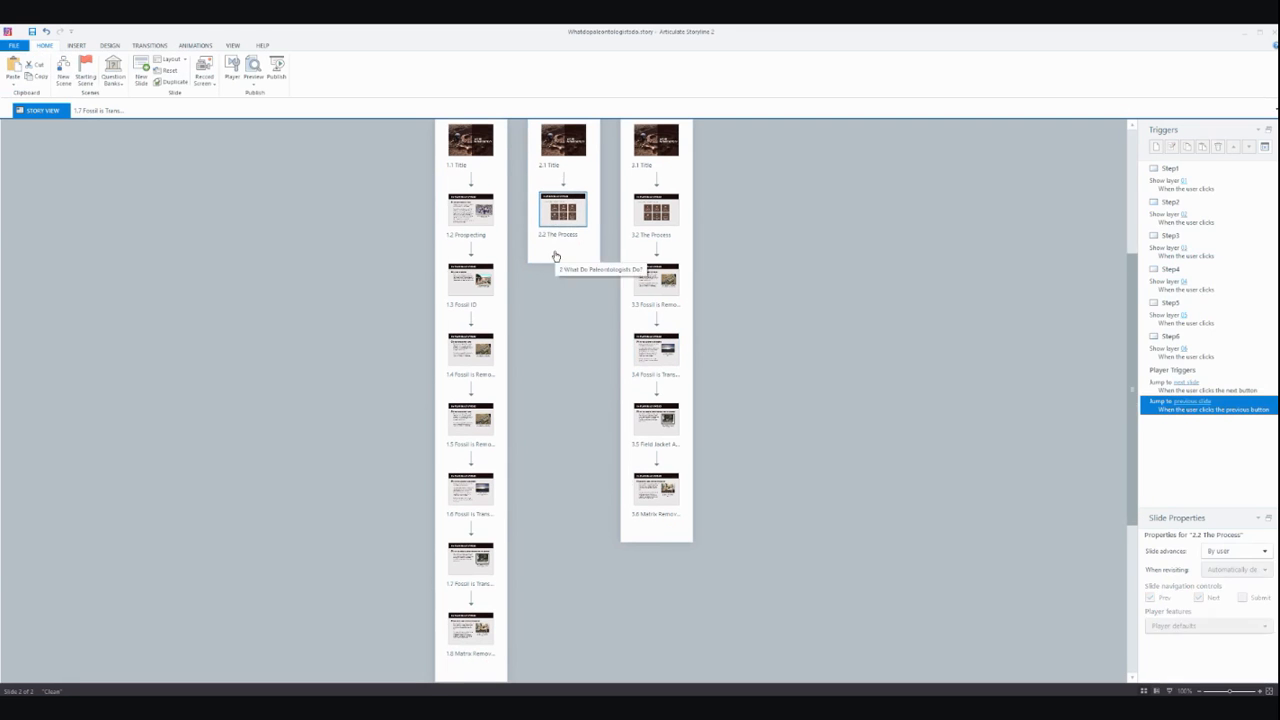
click(368, 276)
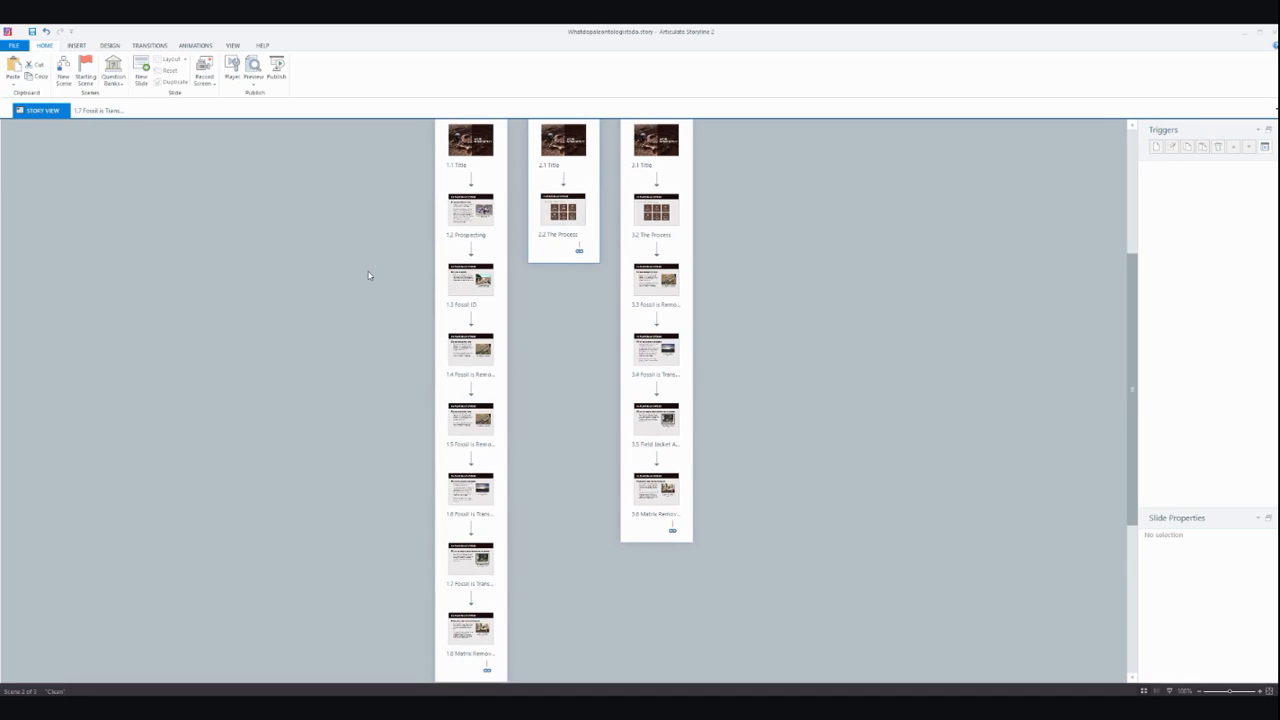
scroll(down, 3)
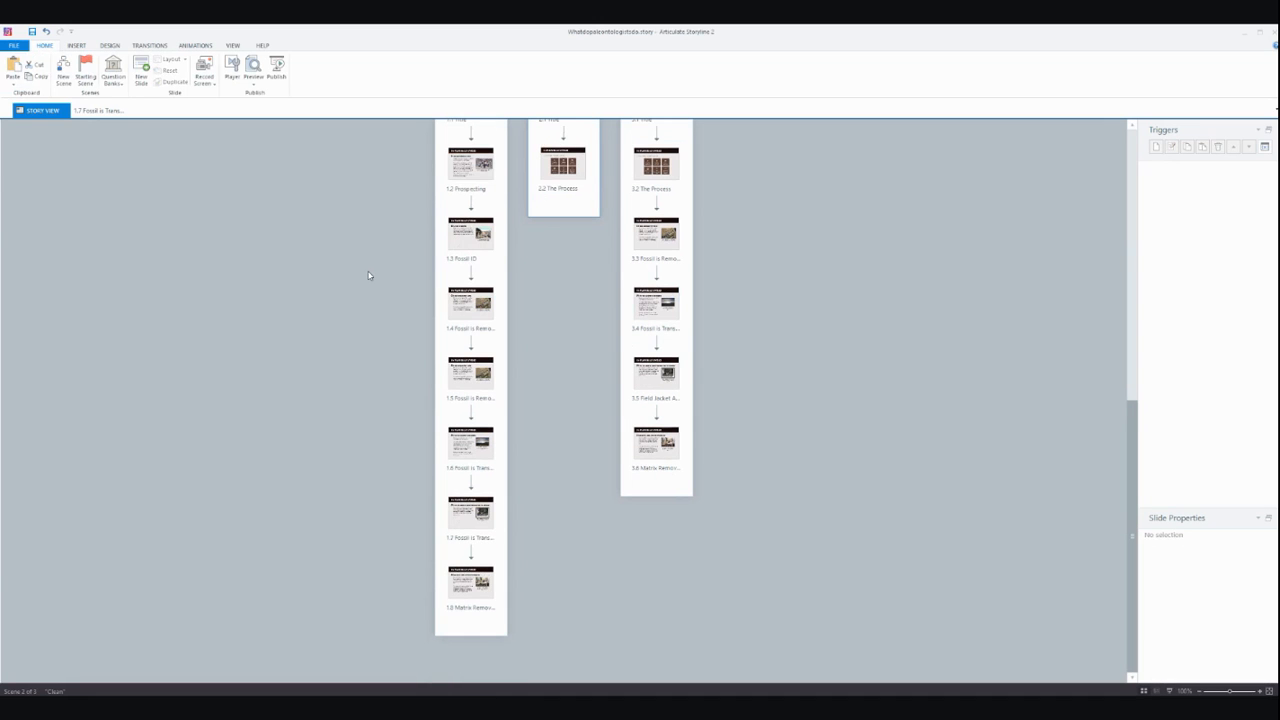
click(564, 164)
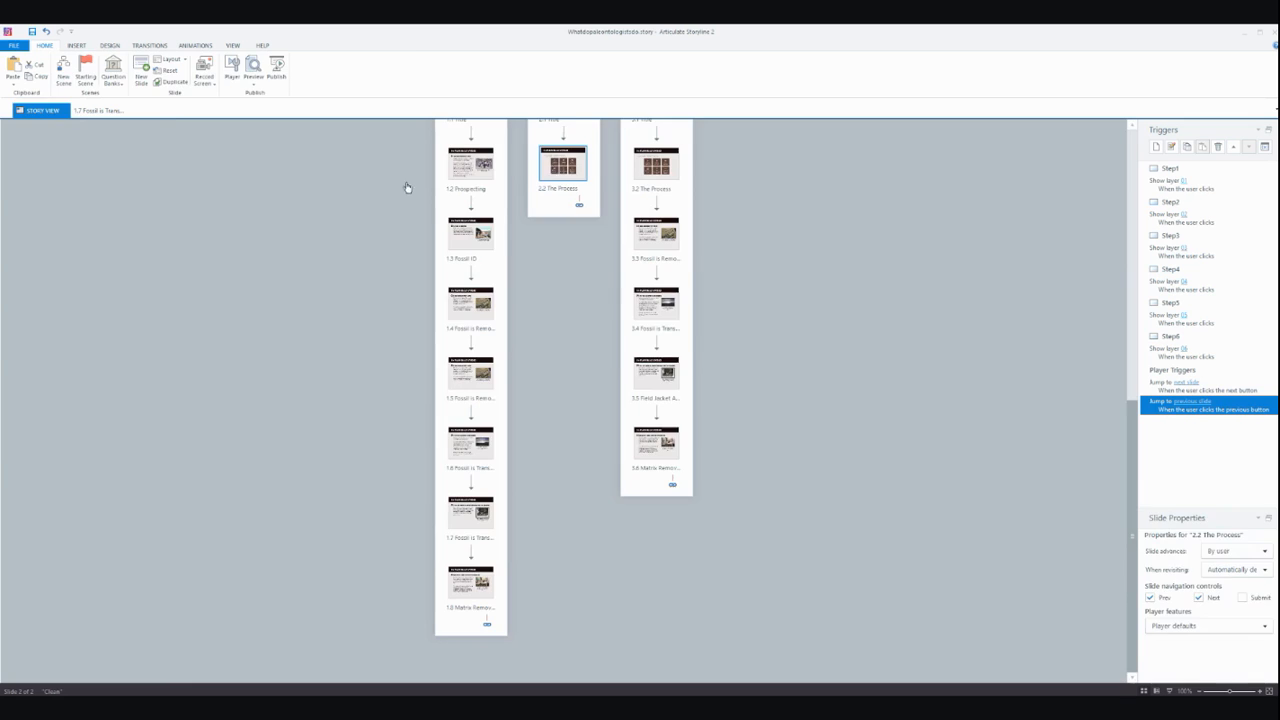
double_click(564, 160)
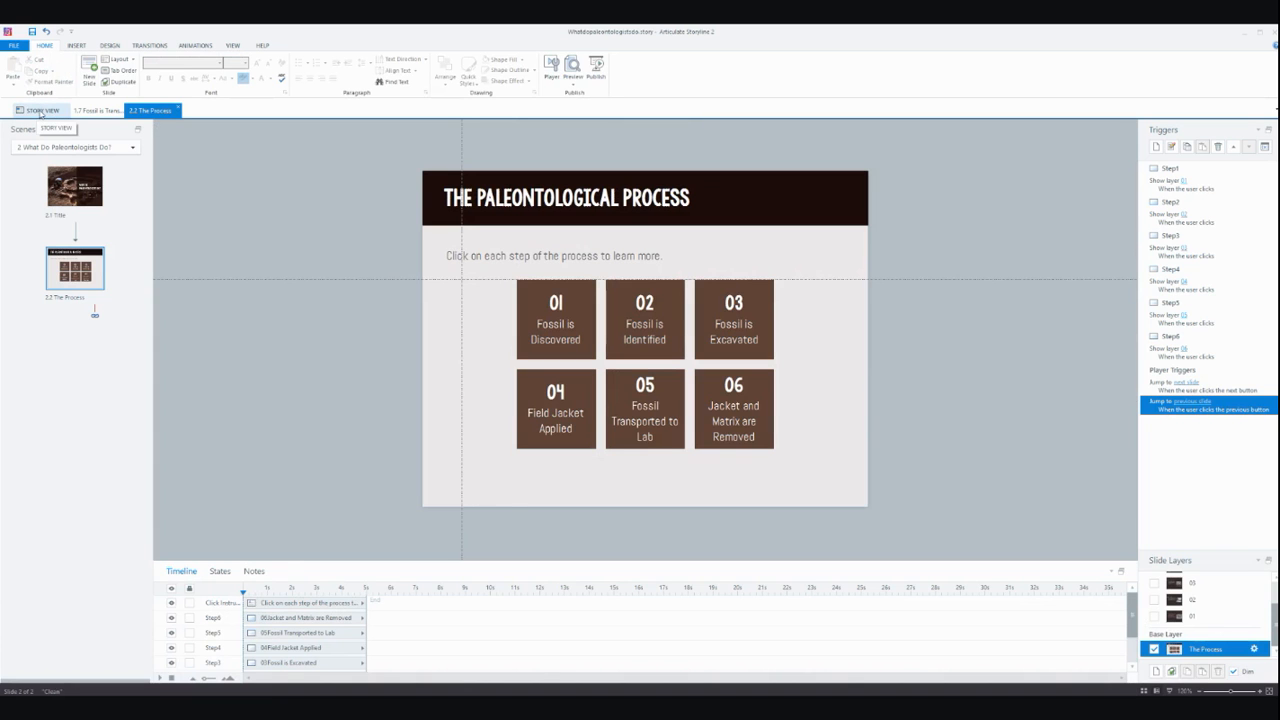
Return to the Story View overview of all scenes
click(42, 110)
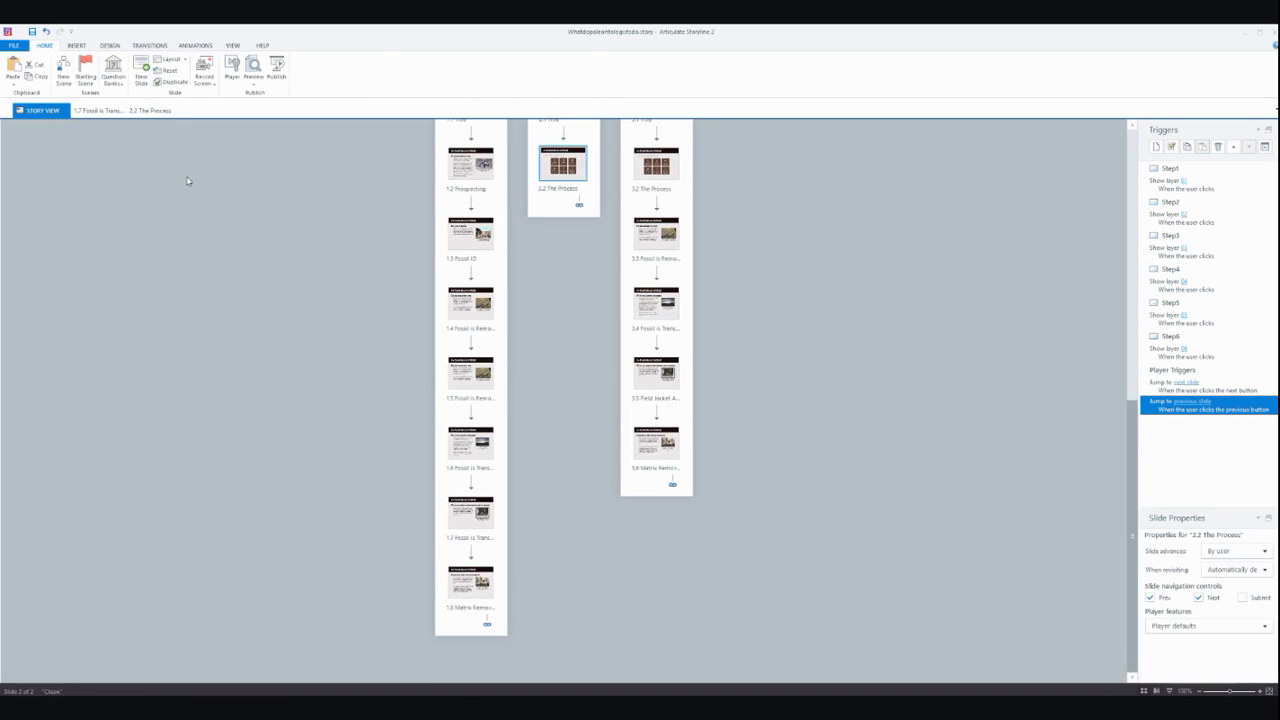
scroll(up, 3)
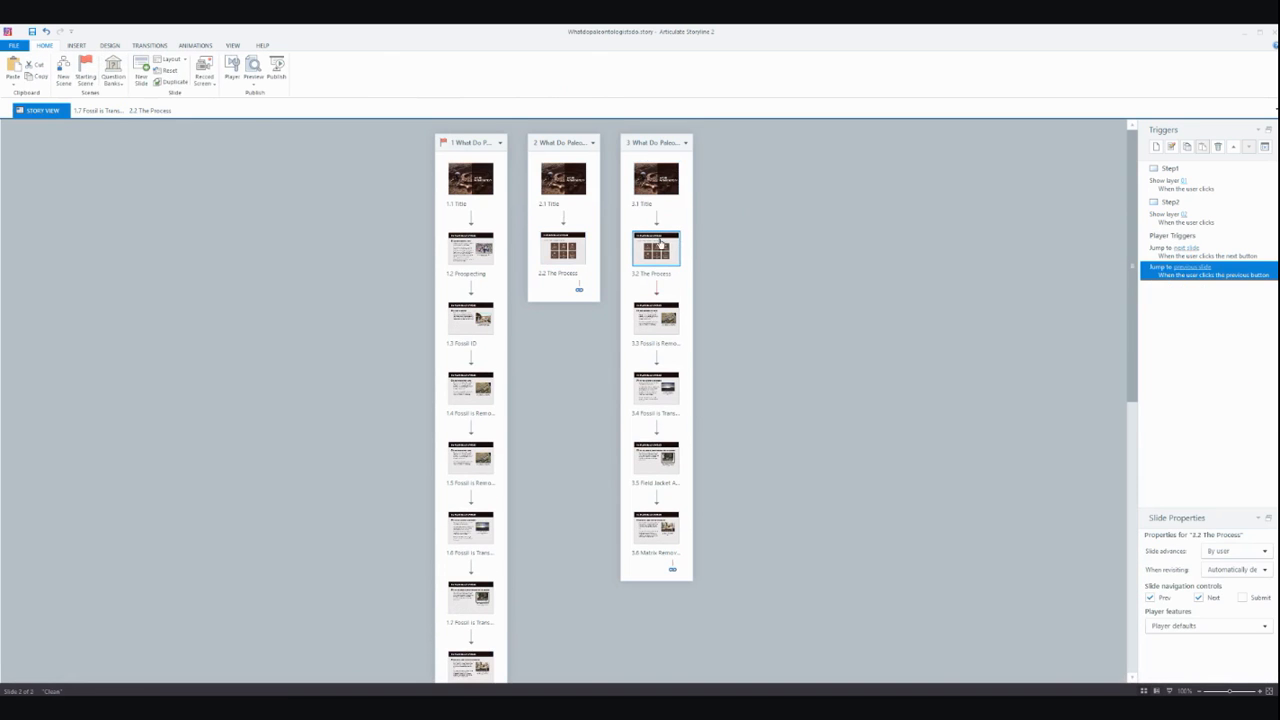
Compare the A Fossil is Identified layer with the base layer, then add a new blank layer
double_click(656, 248)
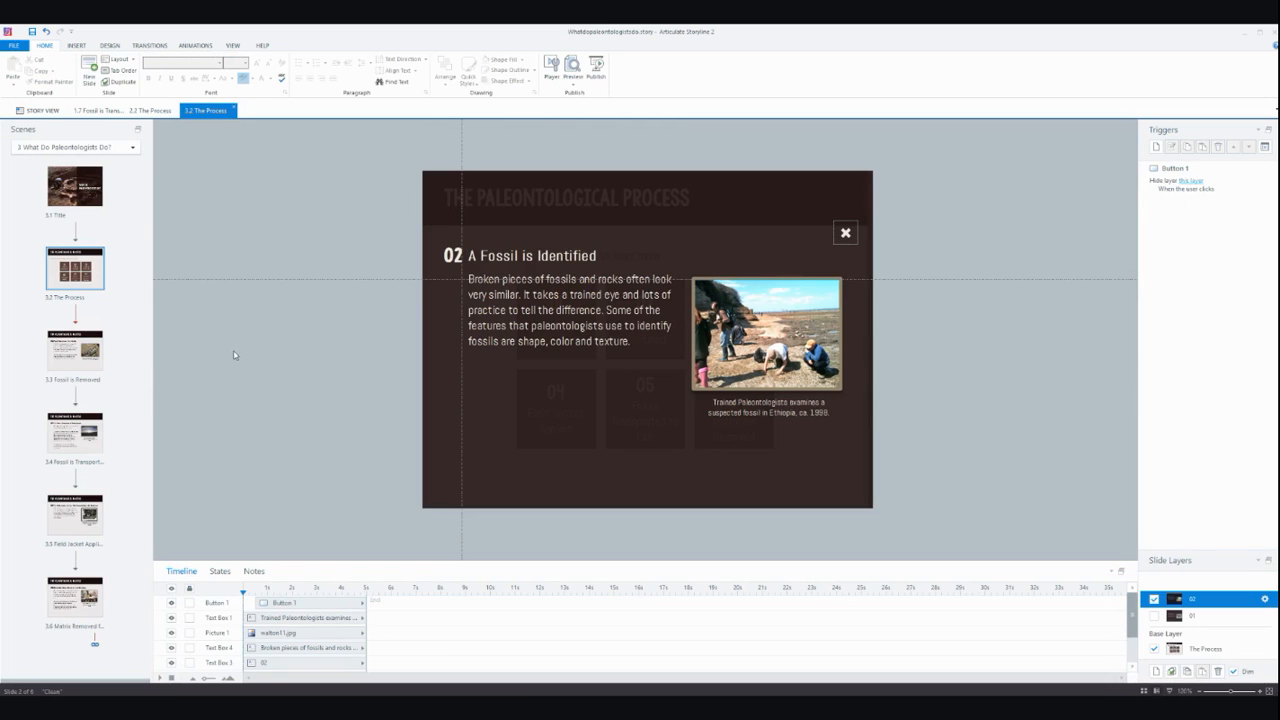
click(844, 232)
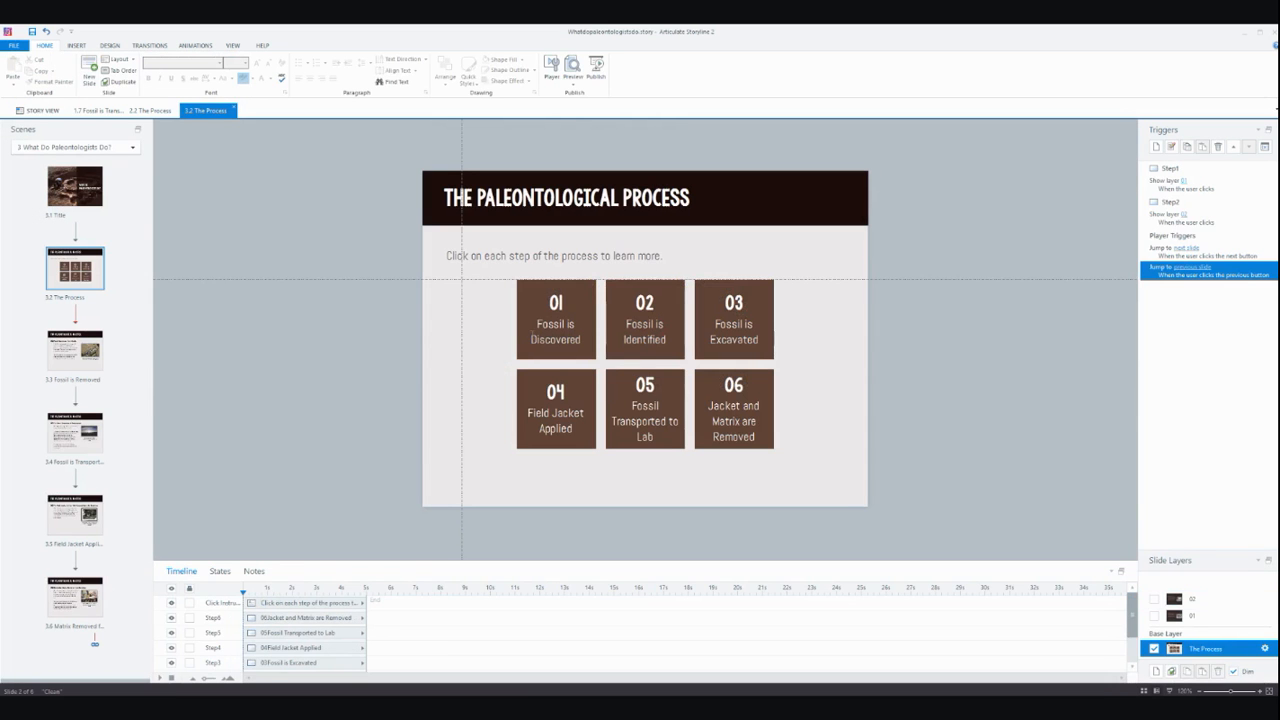
click(1190, 616)
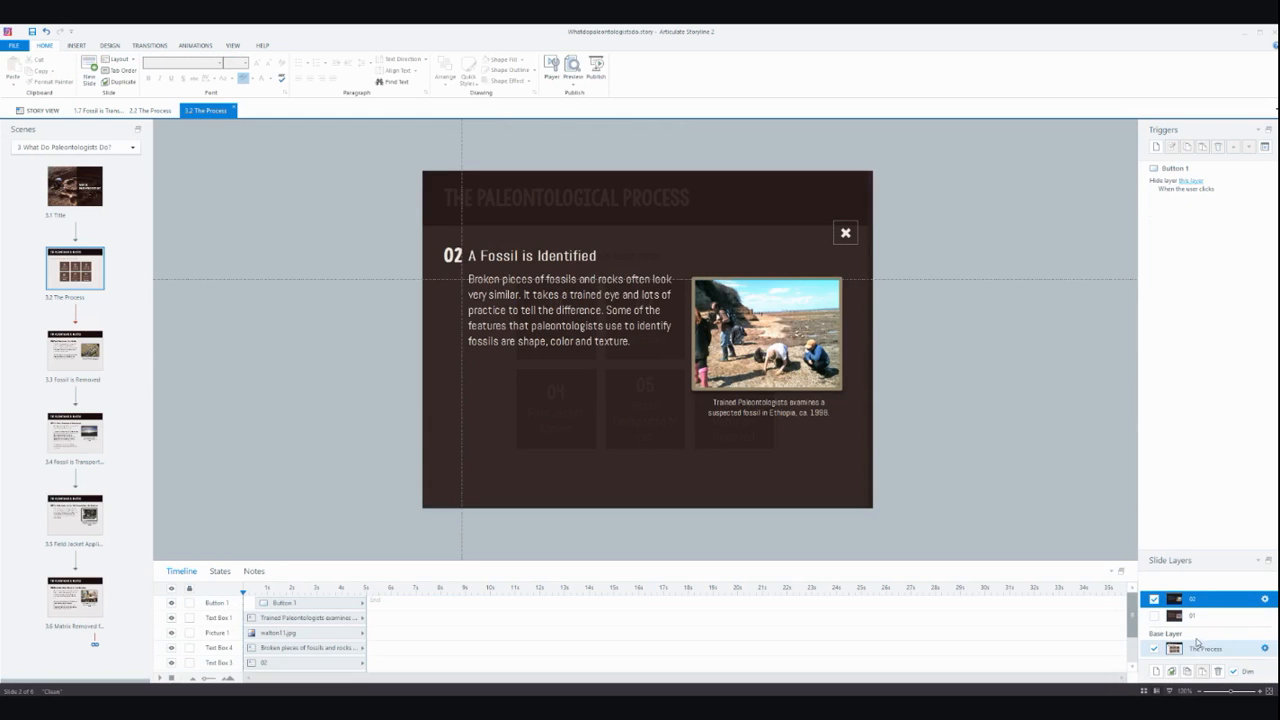
click(1176, 648)
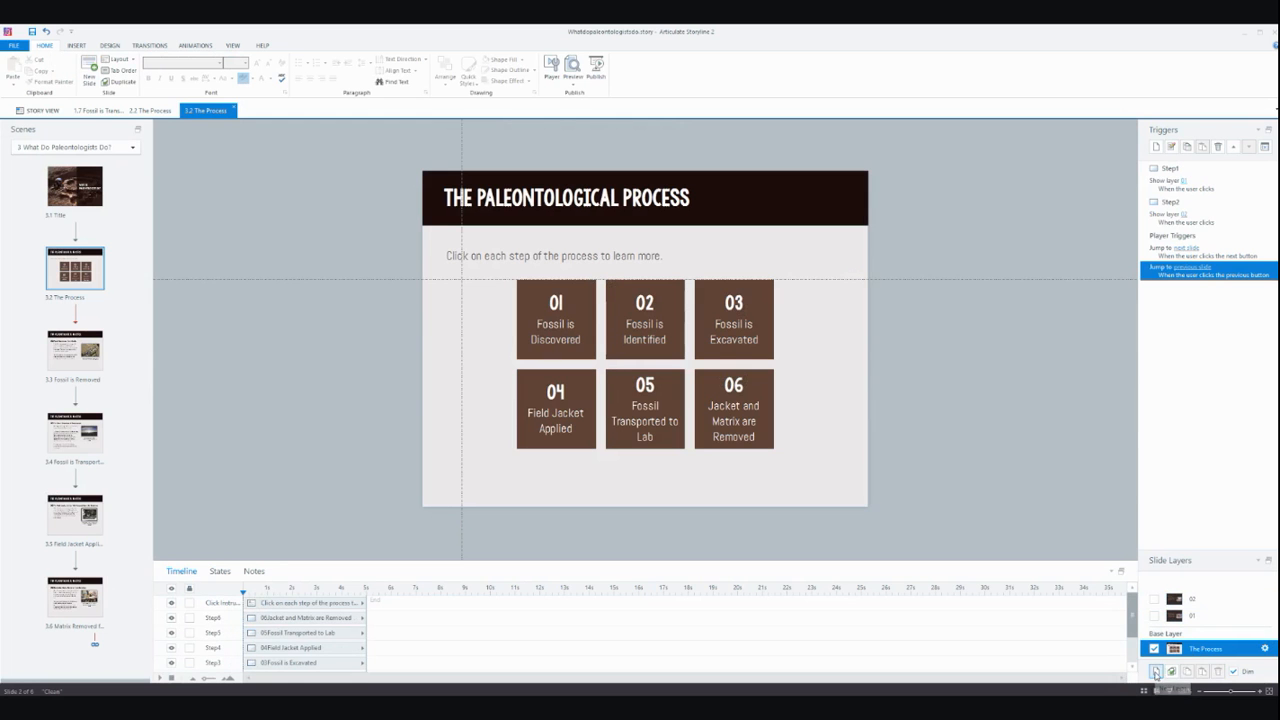
mouse_move(1156, 672)
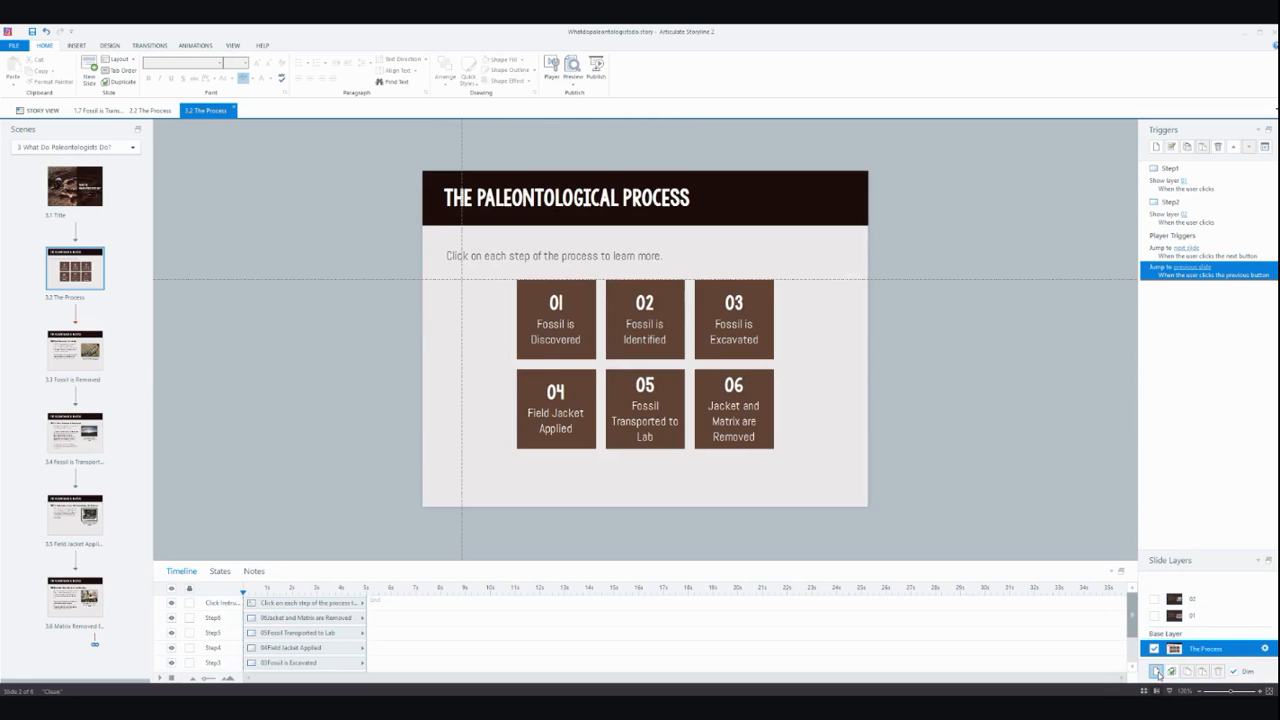
click(1156, 672)
text(03)
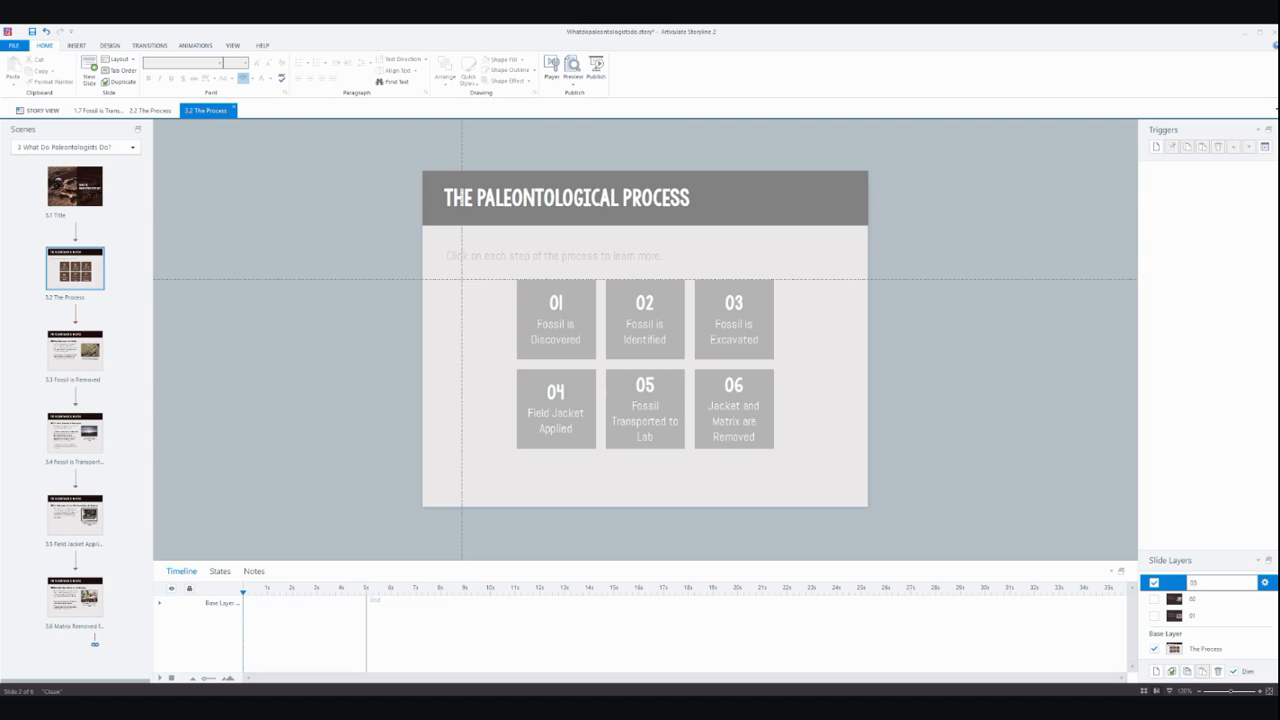
Copy the step 2 layer's dark background rectangle into the new layer, then open slide 1.3
click(1200, 582)
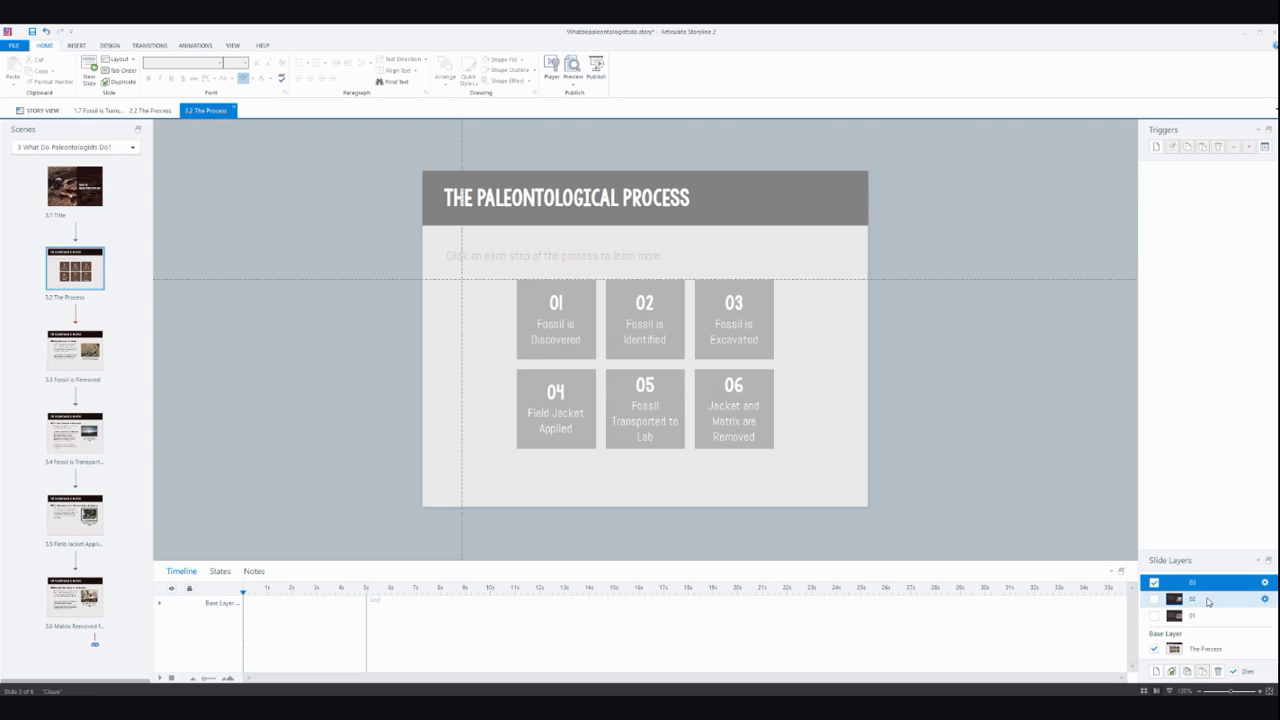
click(1192, 600)
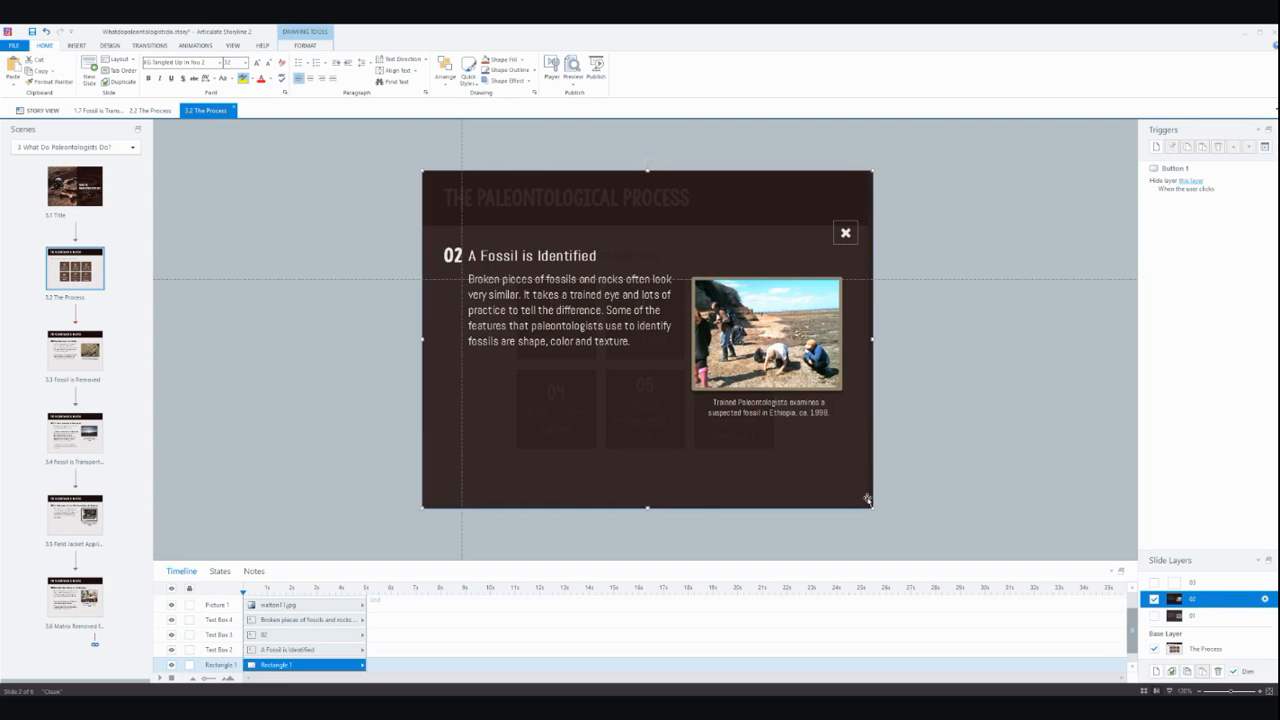
click(1196, 582)
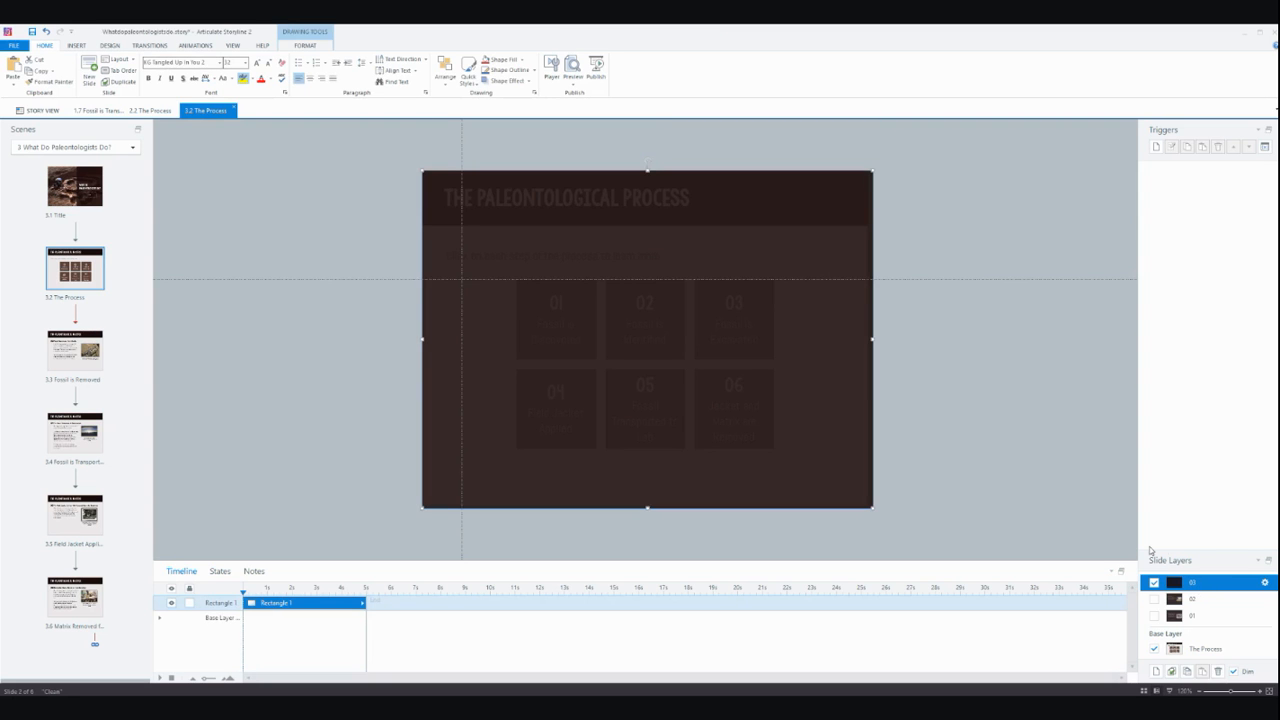
mouse_move(60, 350)
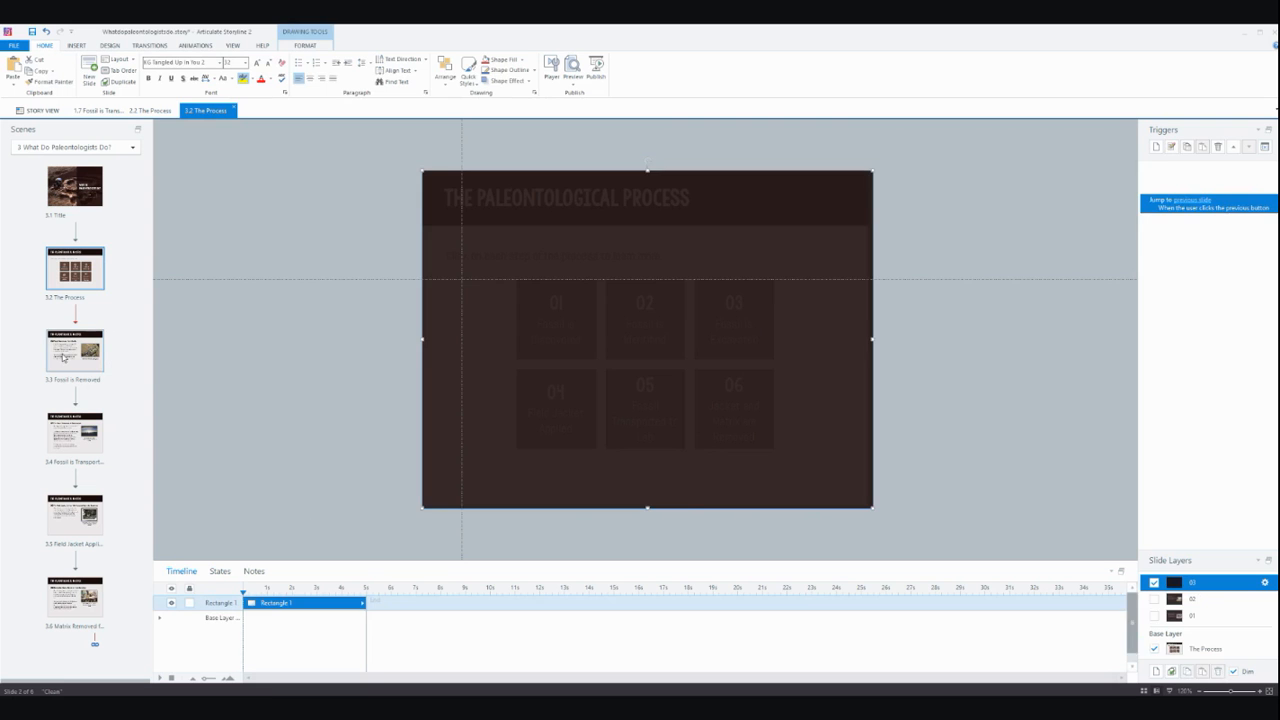
click(74, 350)
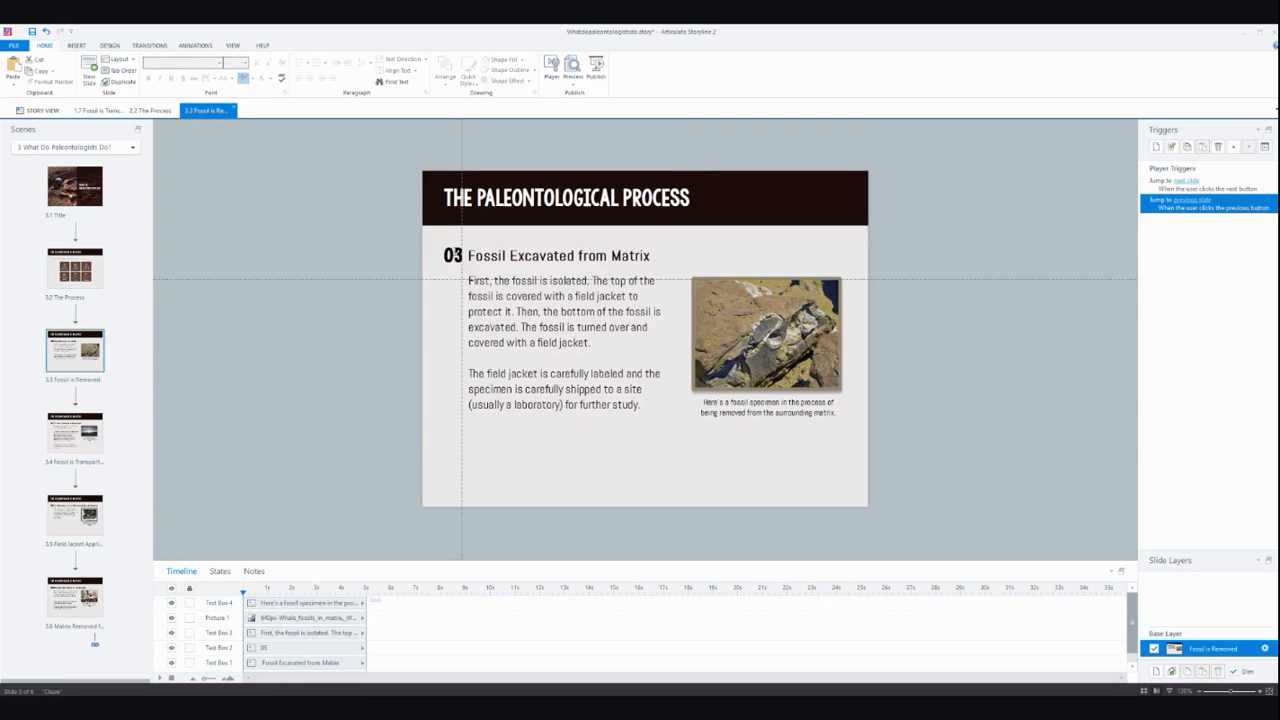
Copy all step 03 slide content and paste it onto The Process slide's new layer
click(456, 254)
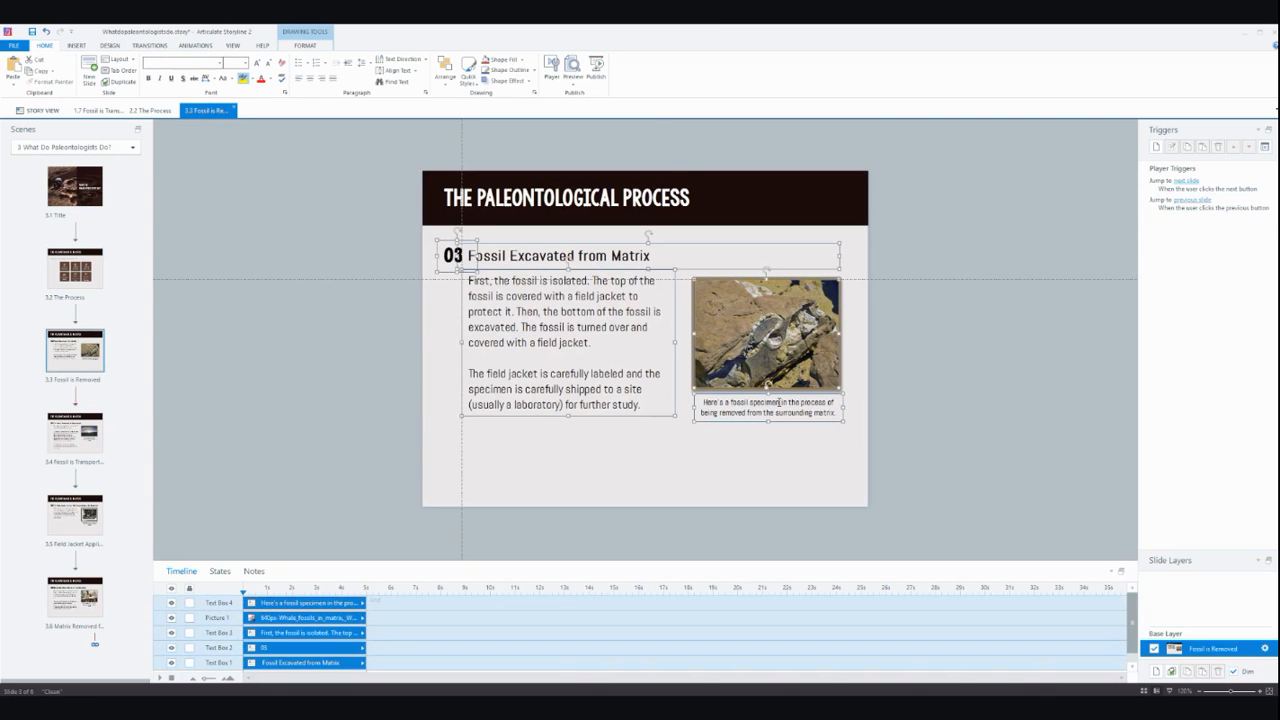
mouse_move(88, 268)
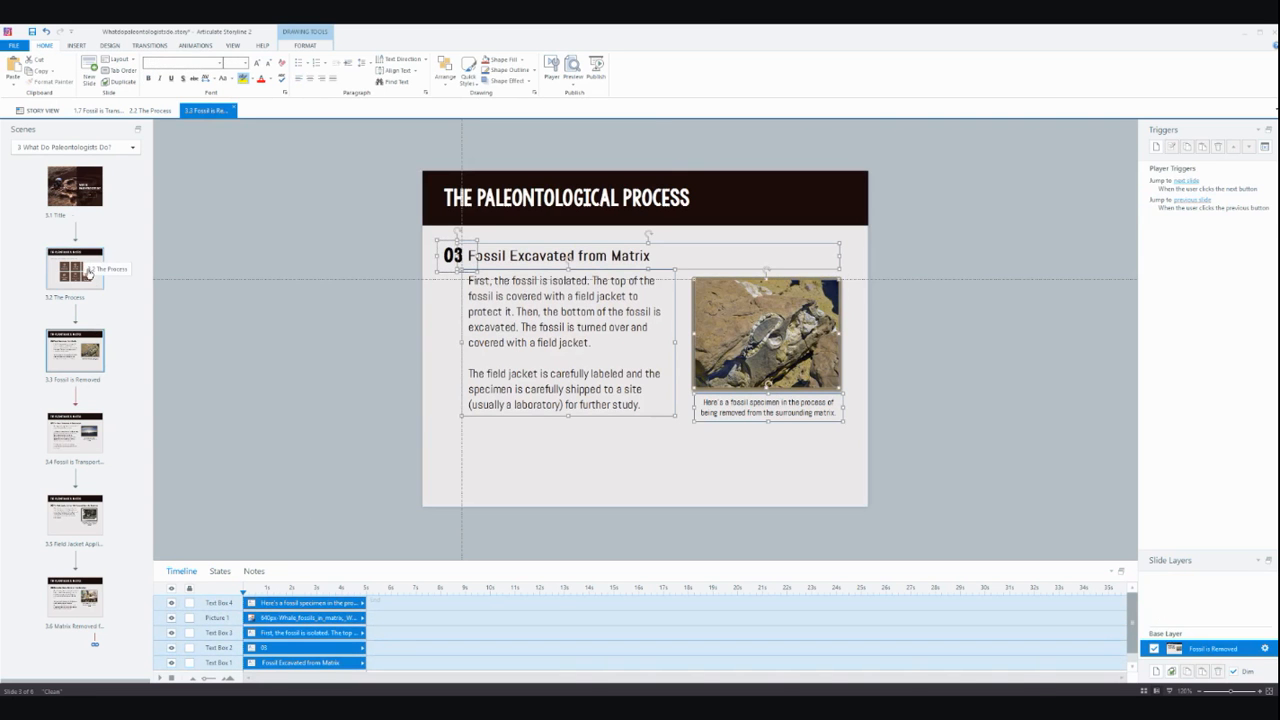
click(76, 268)
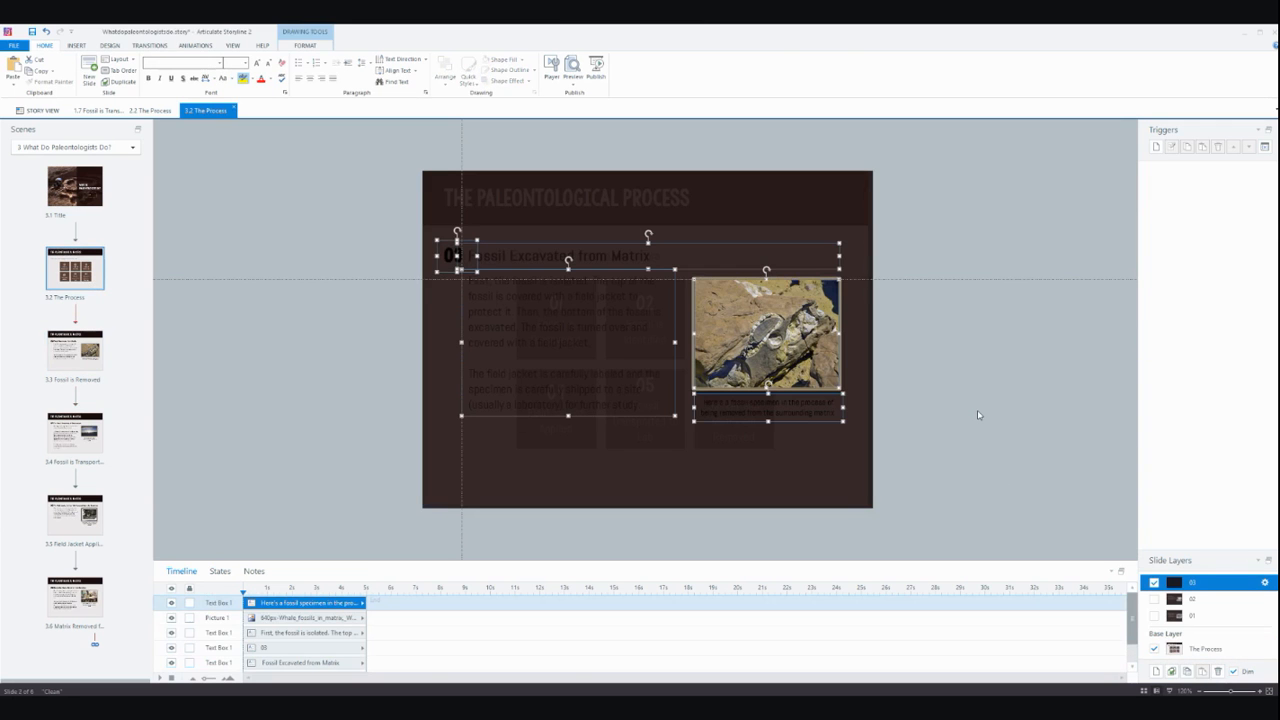
mouse_move(776, 306)
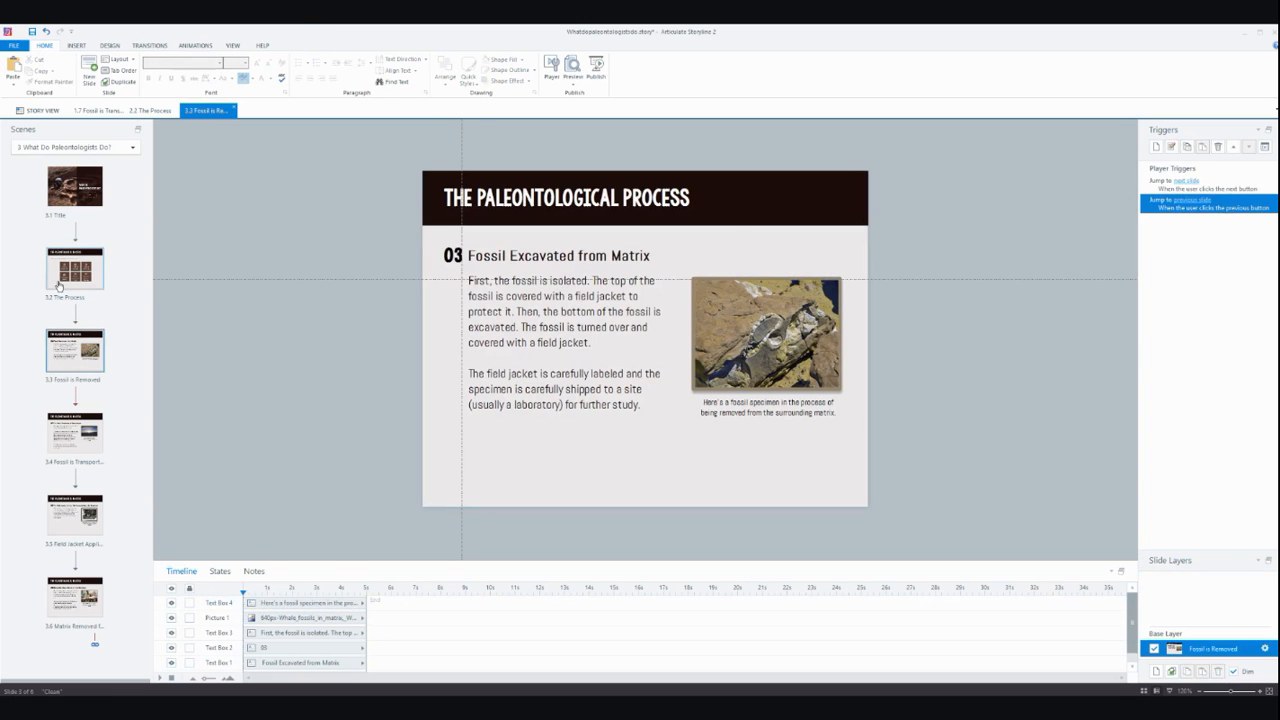
click(74, 268)
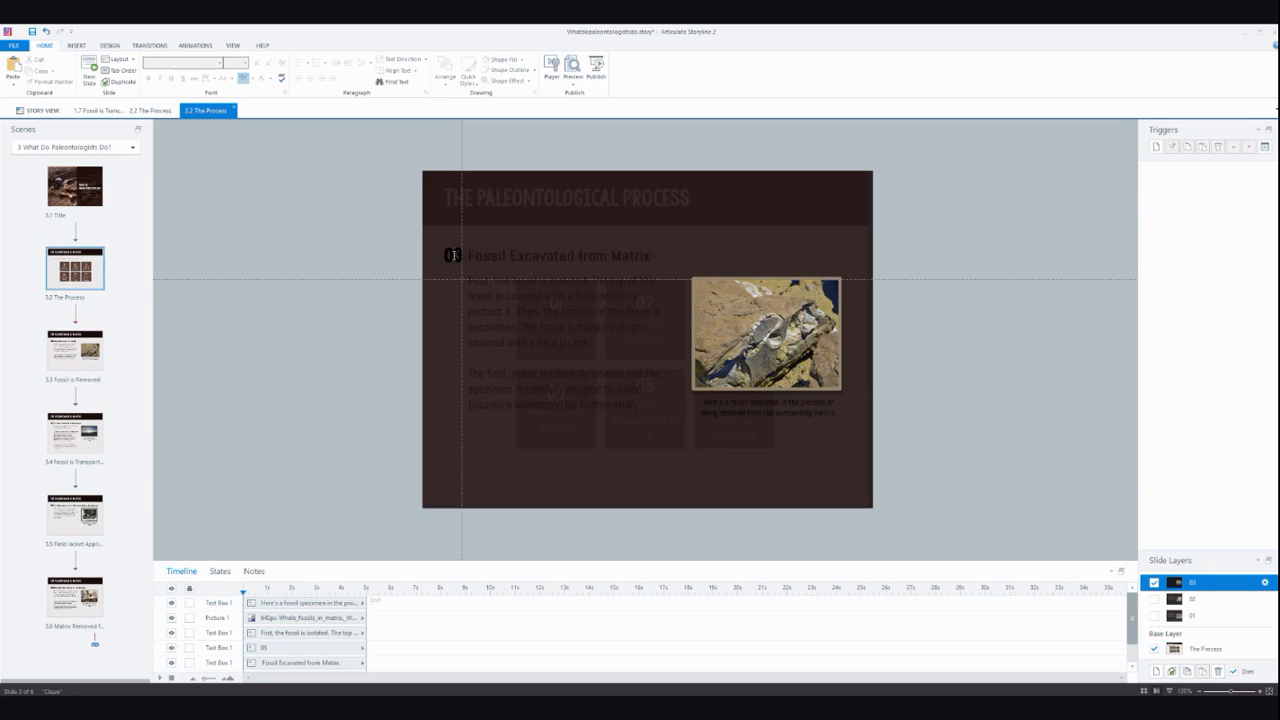
Select the pasted 03 number, heading and remaining step 03 content on the layer
click(456, 256)
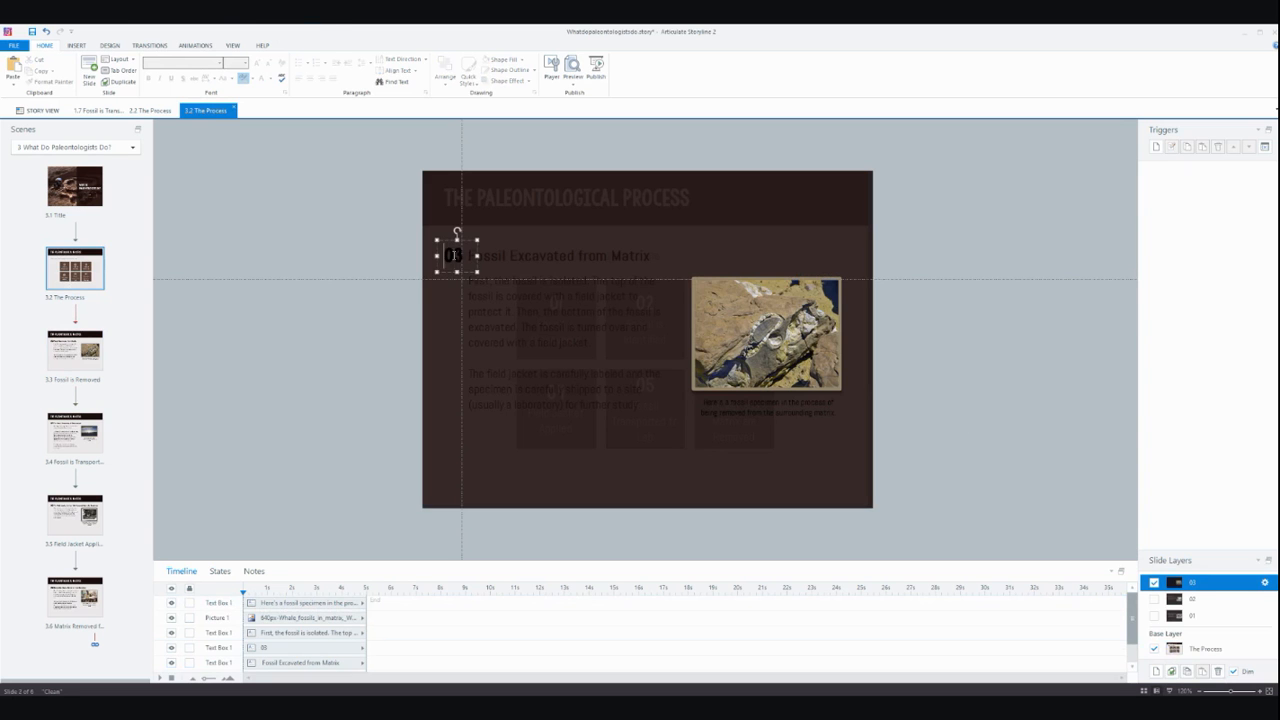
click(560, 256)
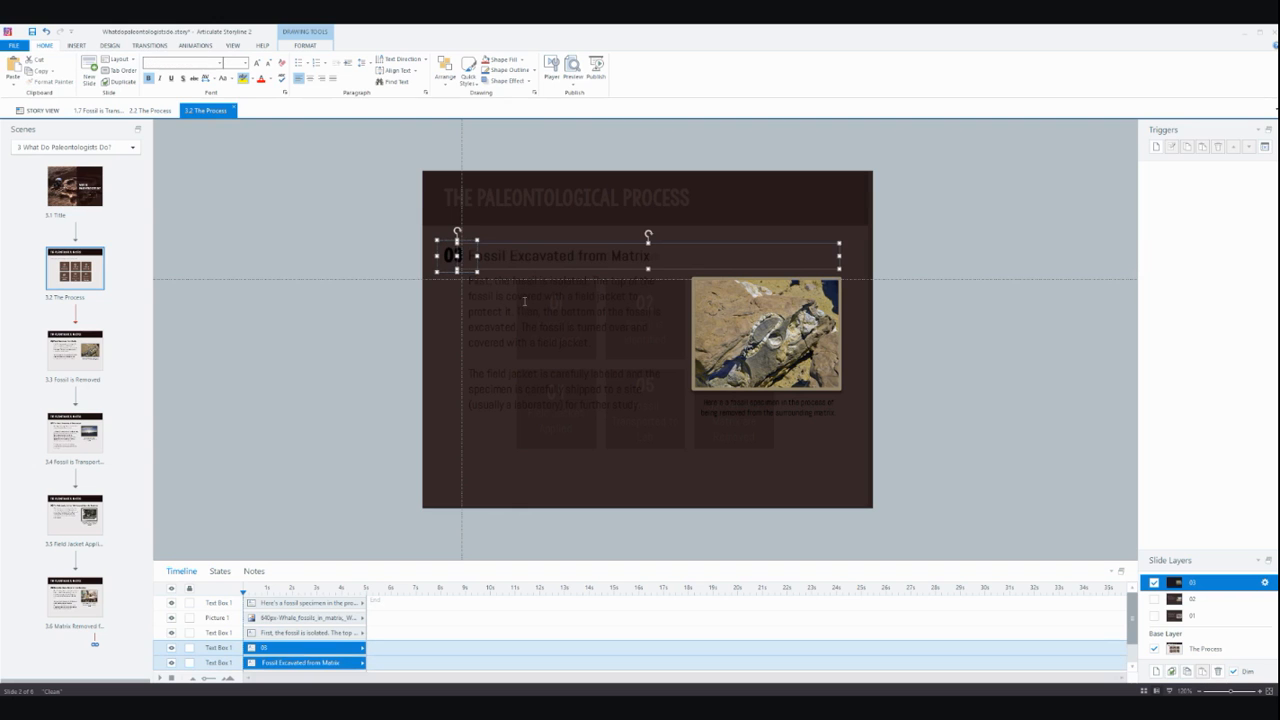
click(304, 632)
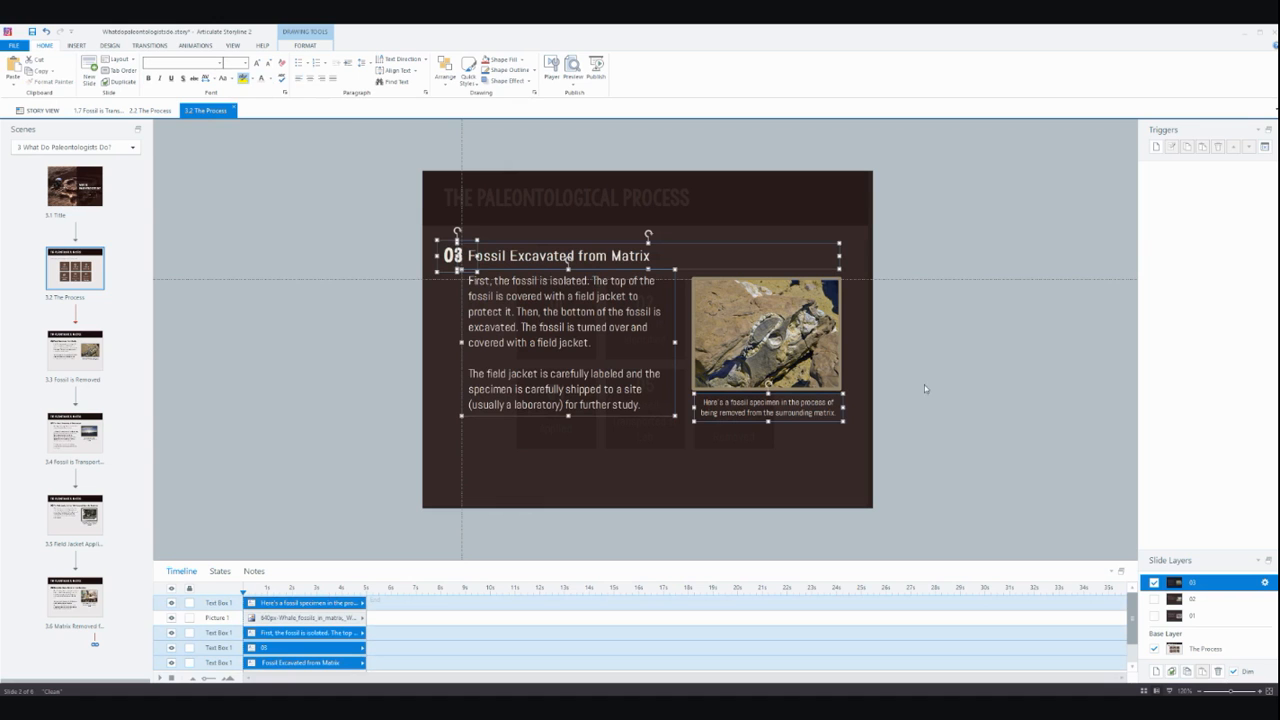
mouse_move(1092, 488)
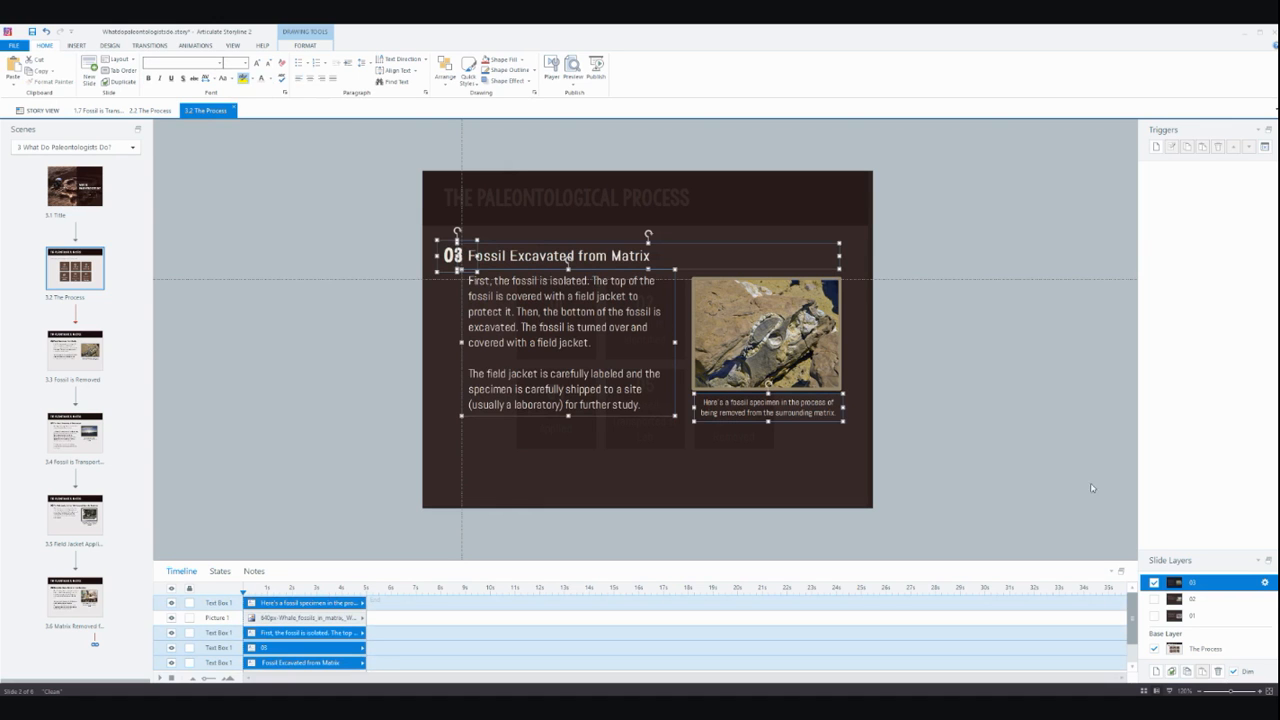
mouse_move(1114, 504)
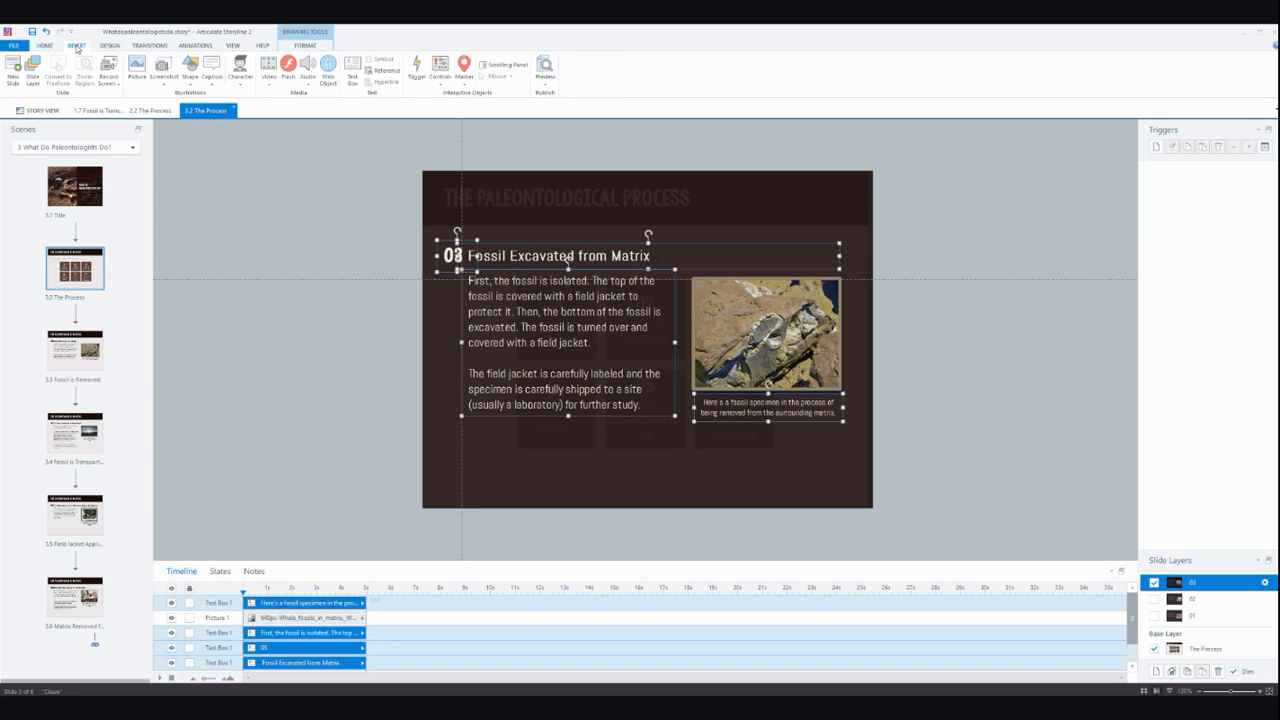
Insert a close button on the step 3 layer with No Fill
click(440, 68)
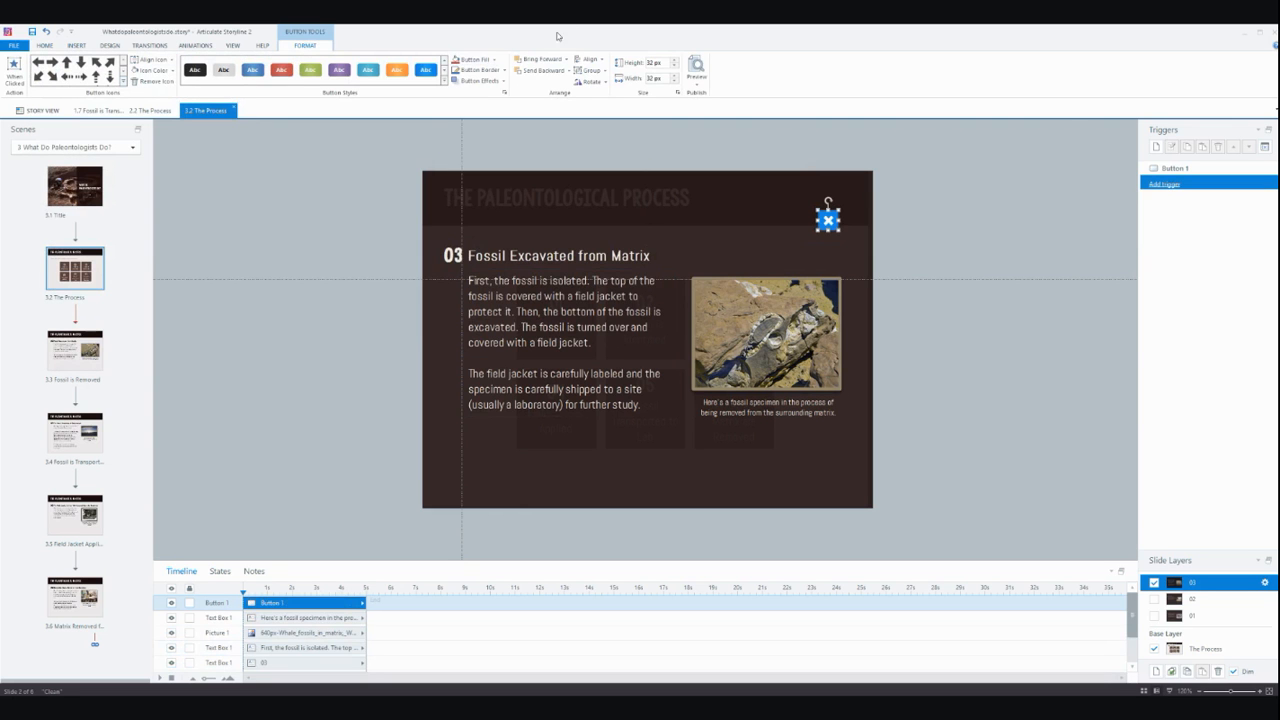
click(470, 58)
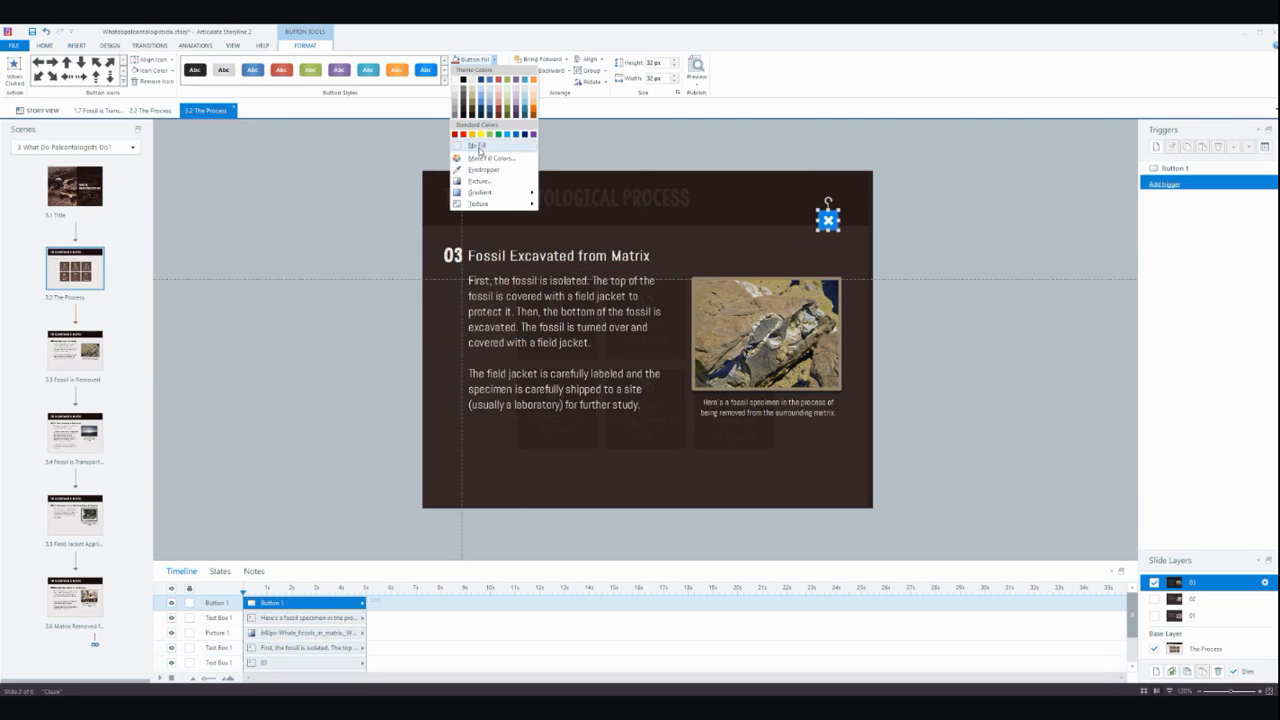
click(476, 158)
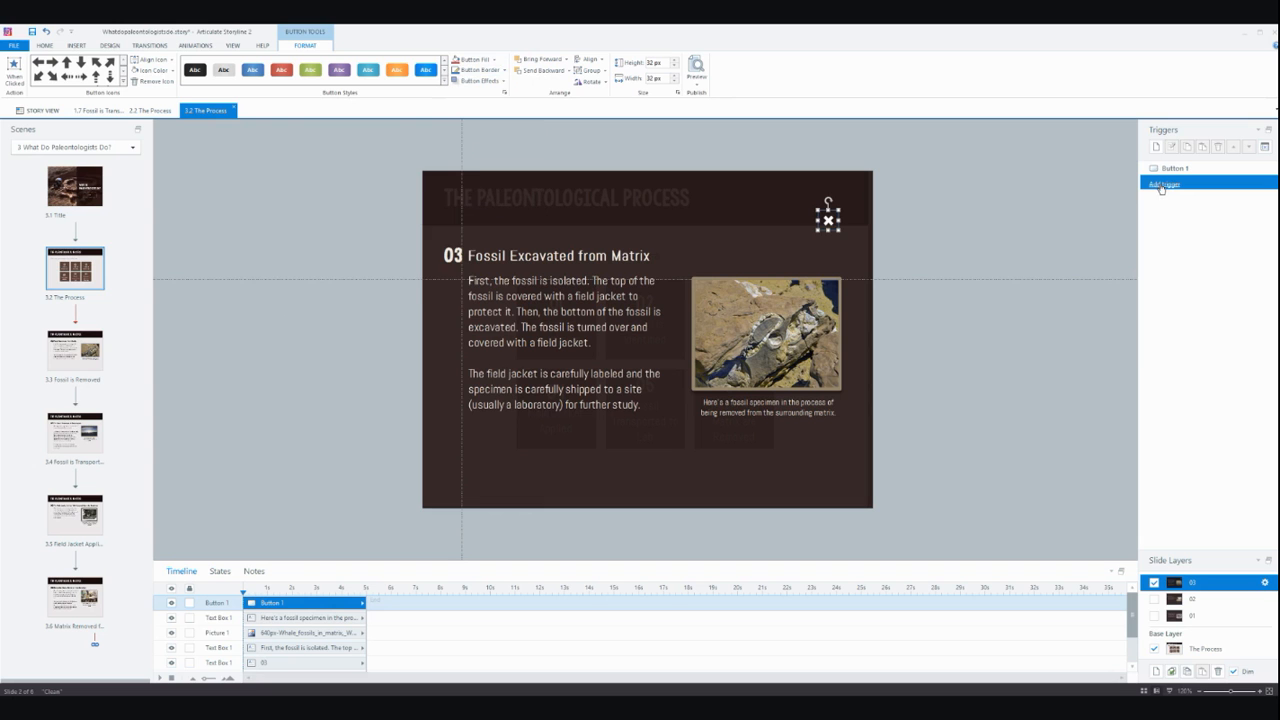
Give the close button a Hide layer This layer trigger, then return to the base layer
click(1162, 184)
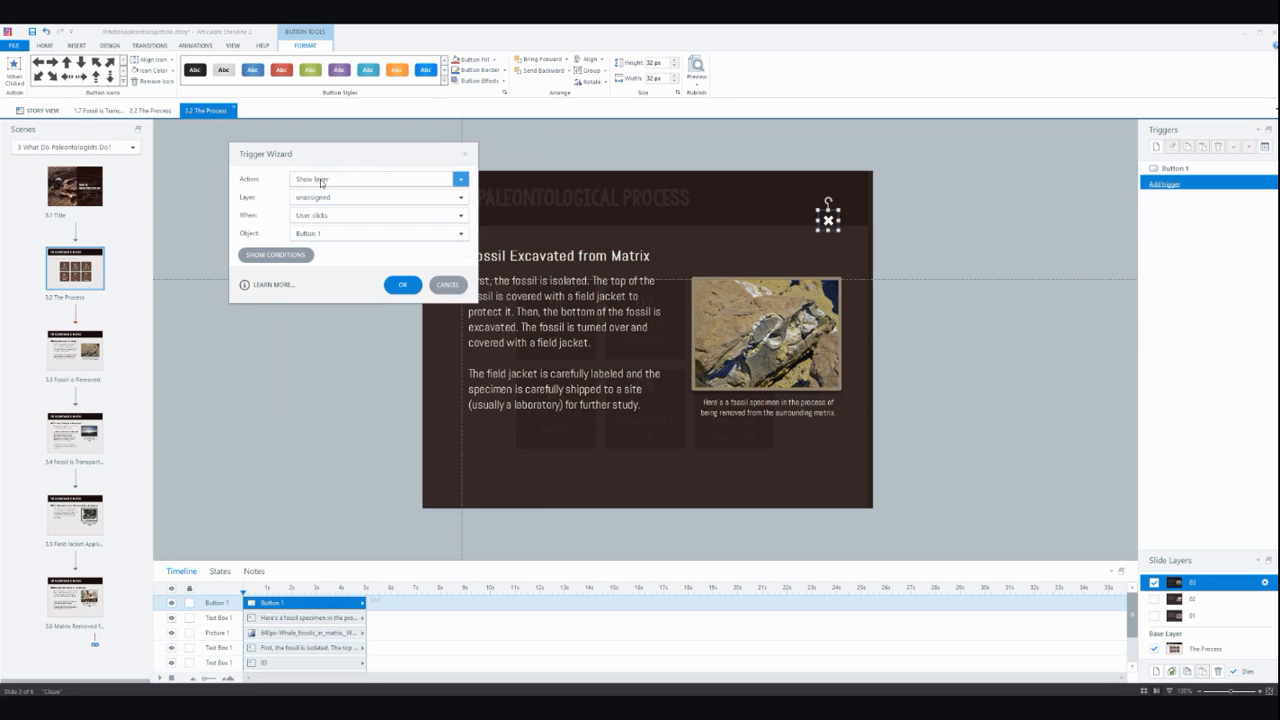
click(376, 180)
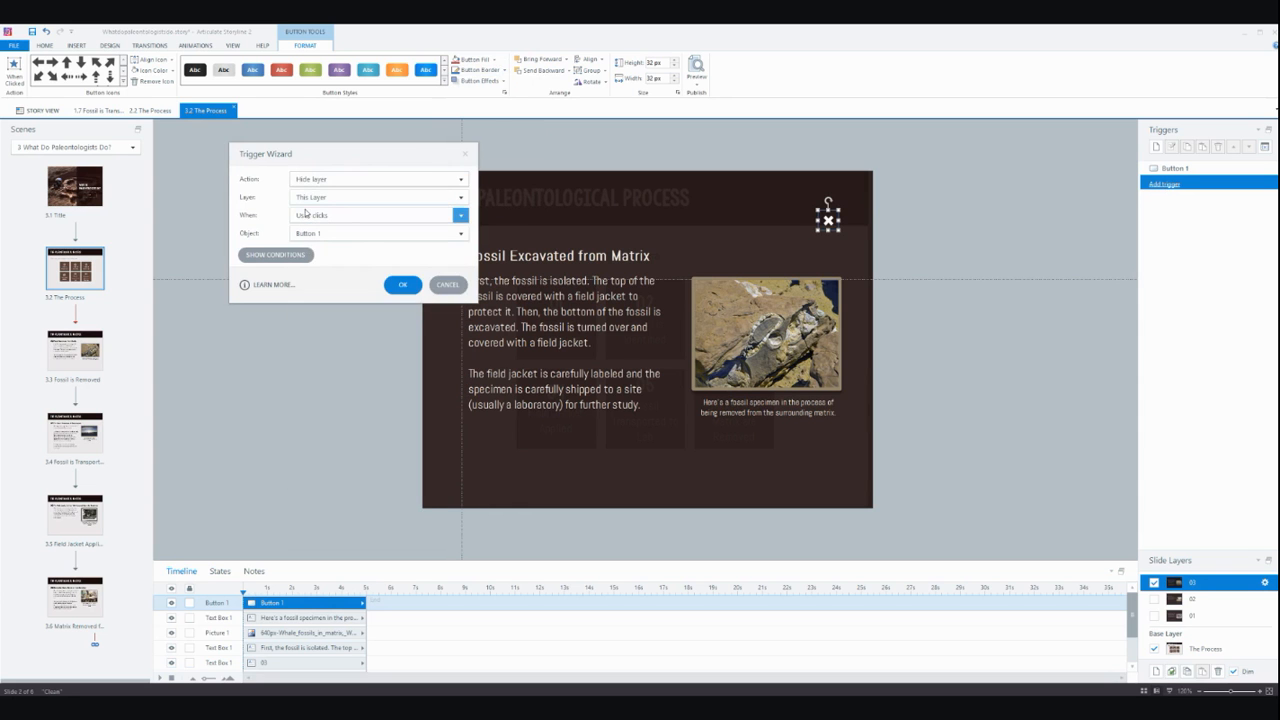
click(402, 284)
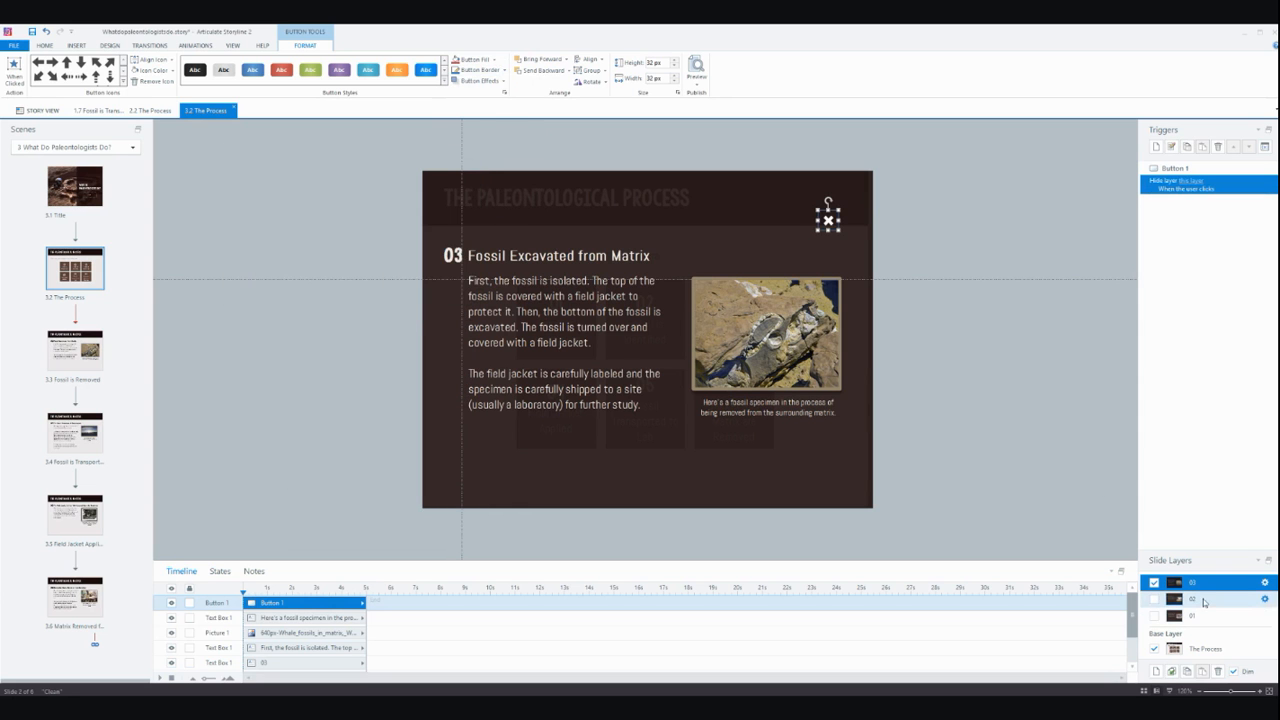
click(1204, 648)
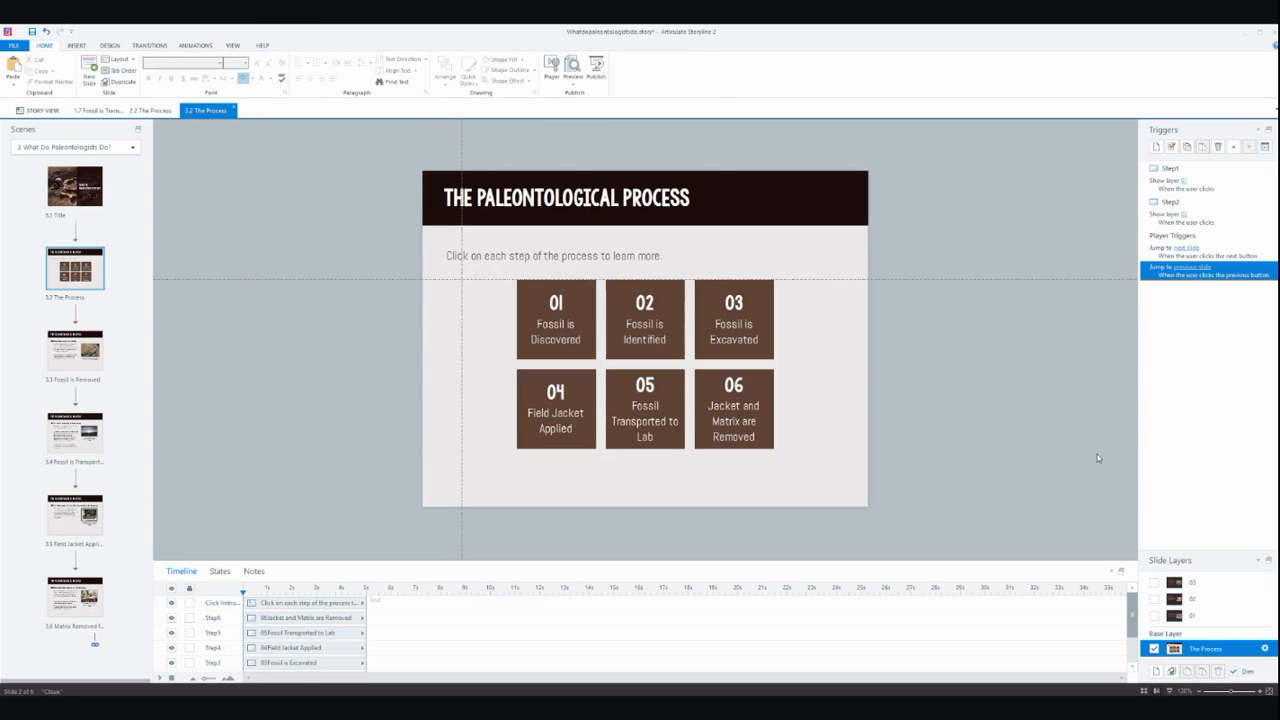
mouse_move(772, 284)
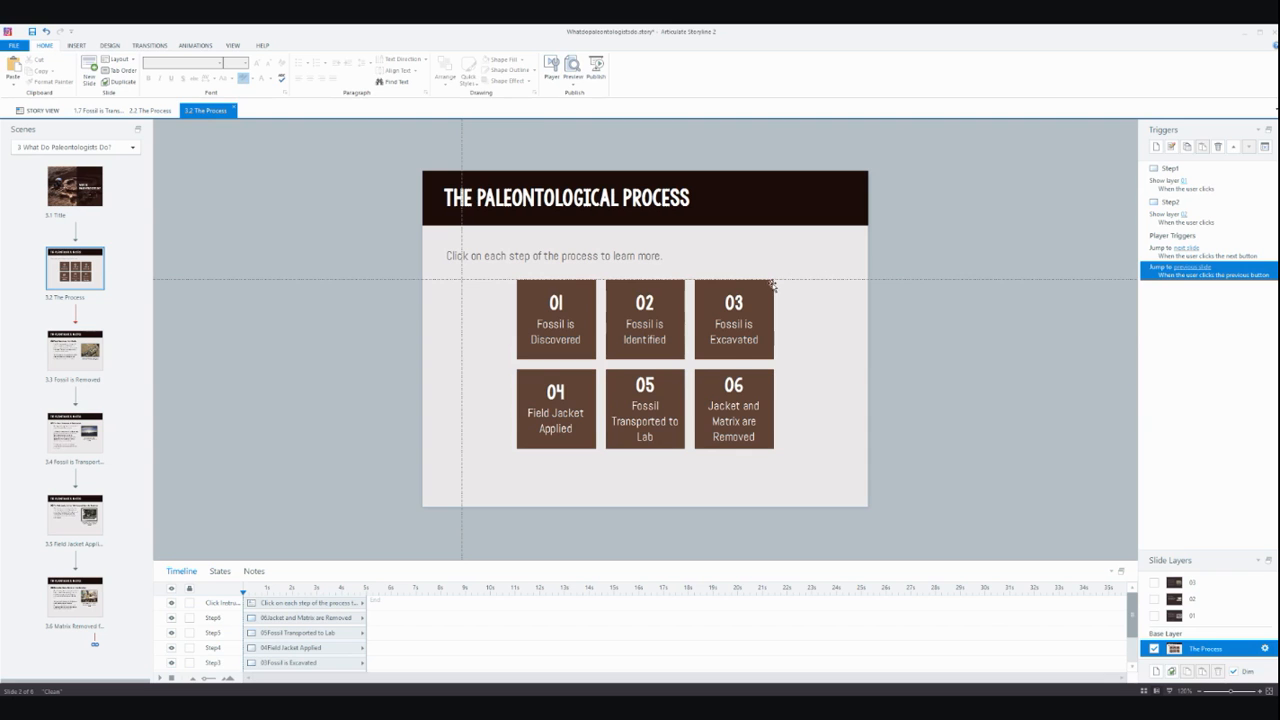
Add a trigger on the Step3 box that shows layer 03 when clicked
click(734, 320)
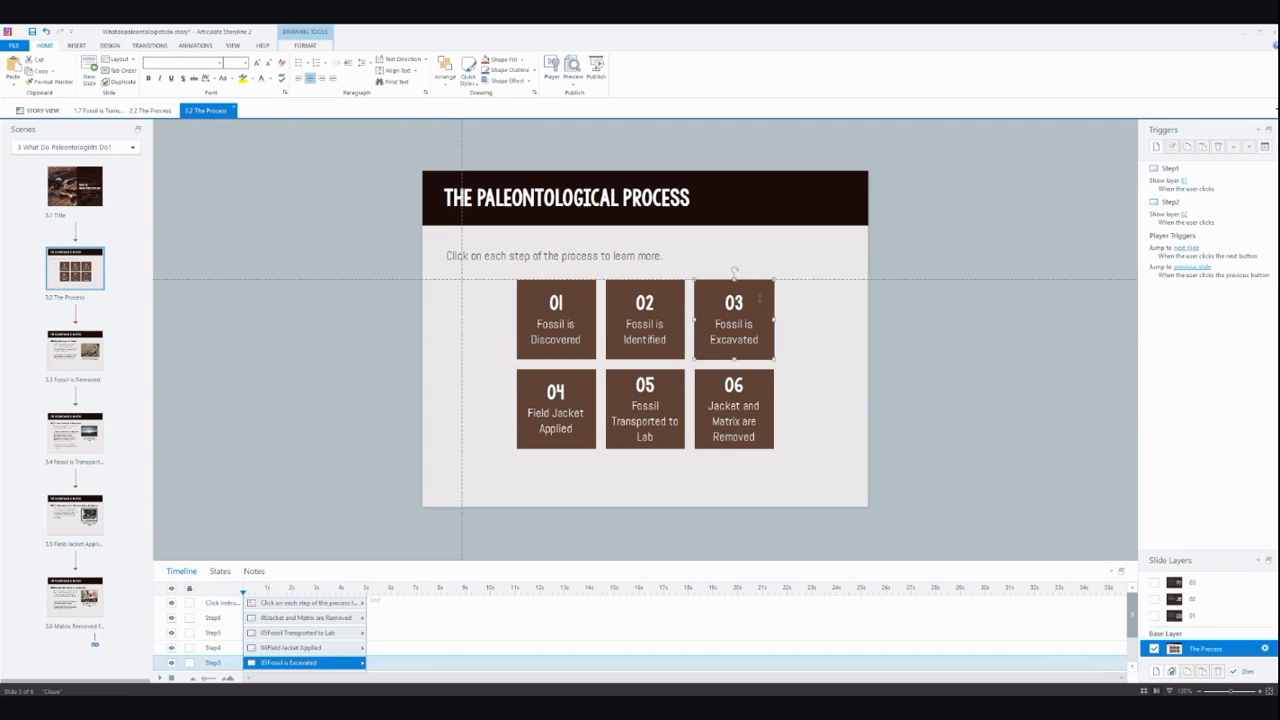
mouse_move(758, 284)
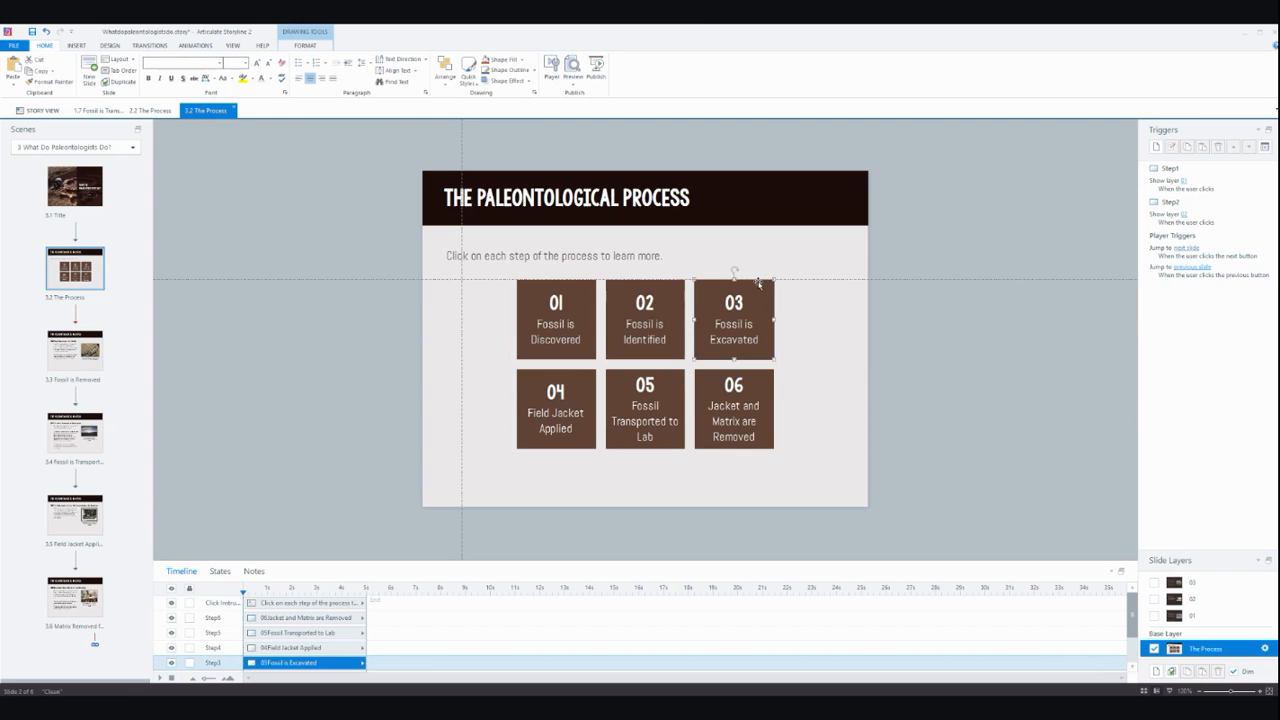
mouse_move(1156, 146)
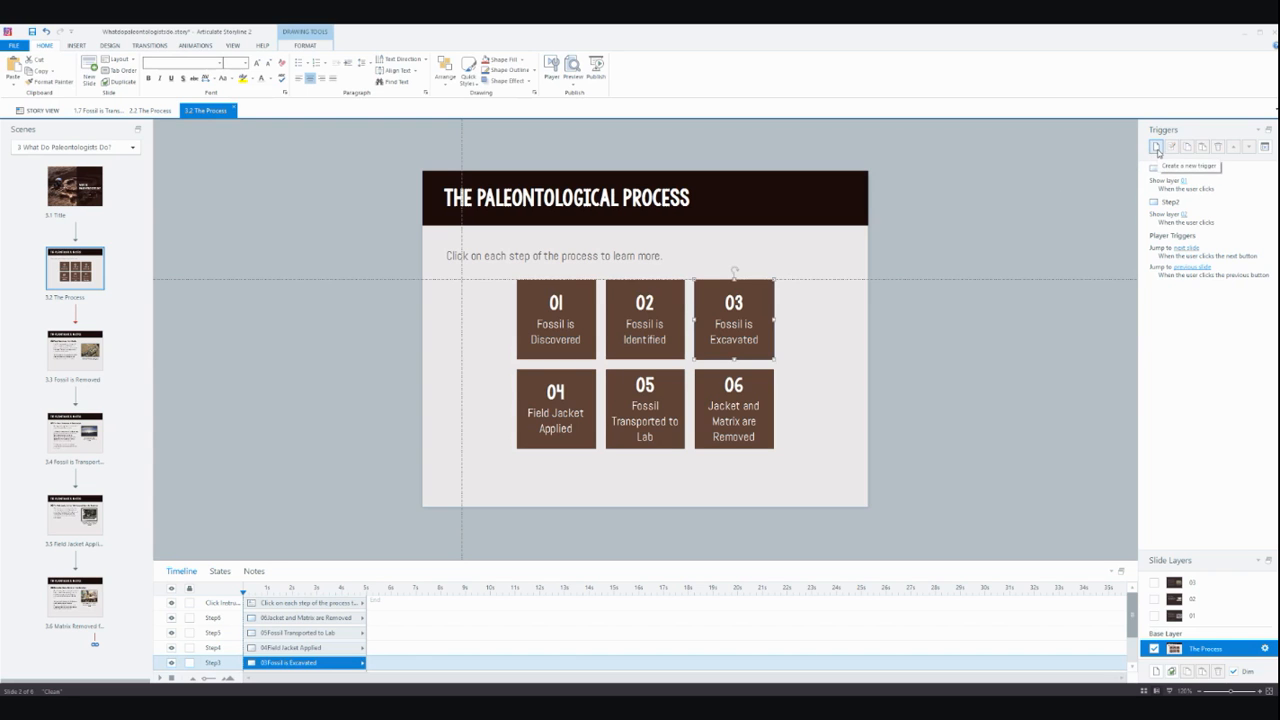
click(1156, 148)
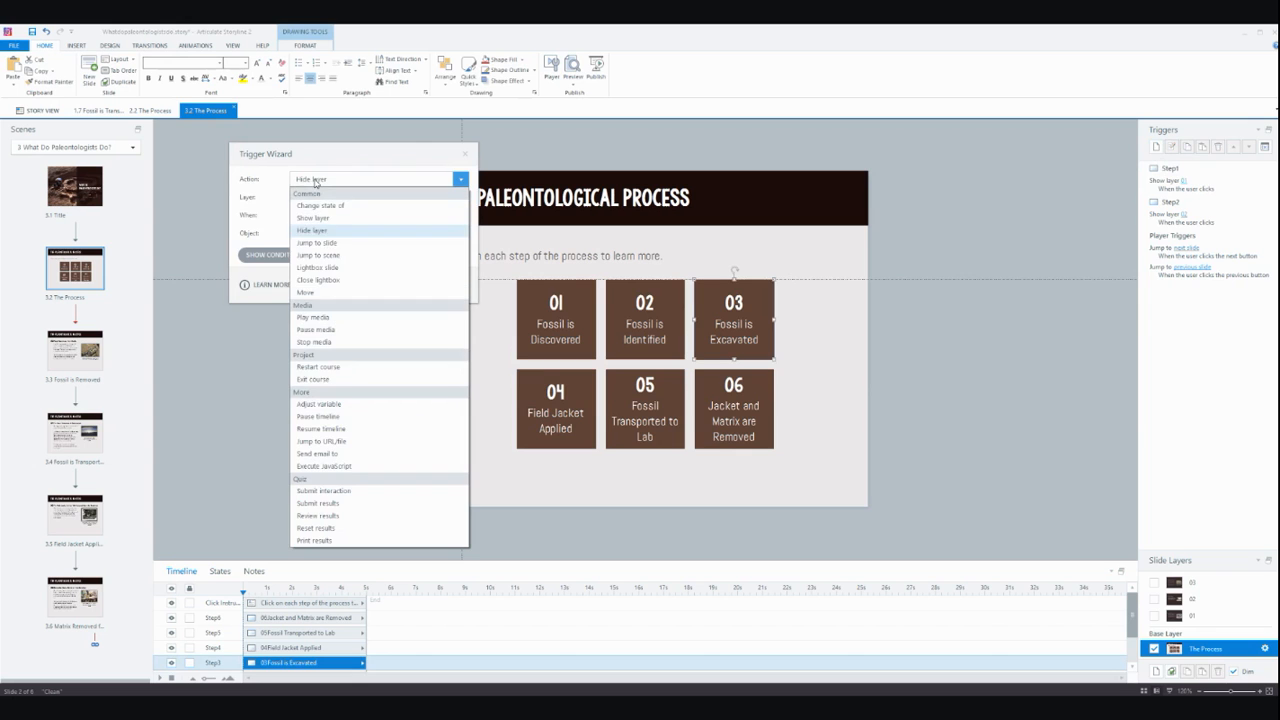
click(312, 218)
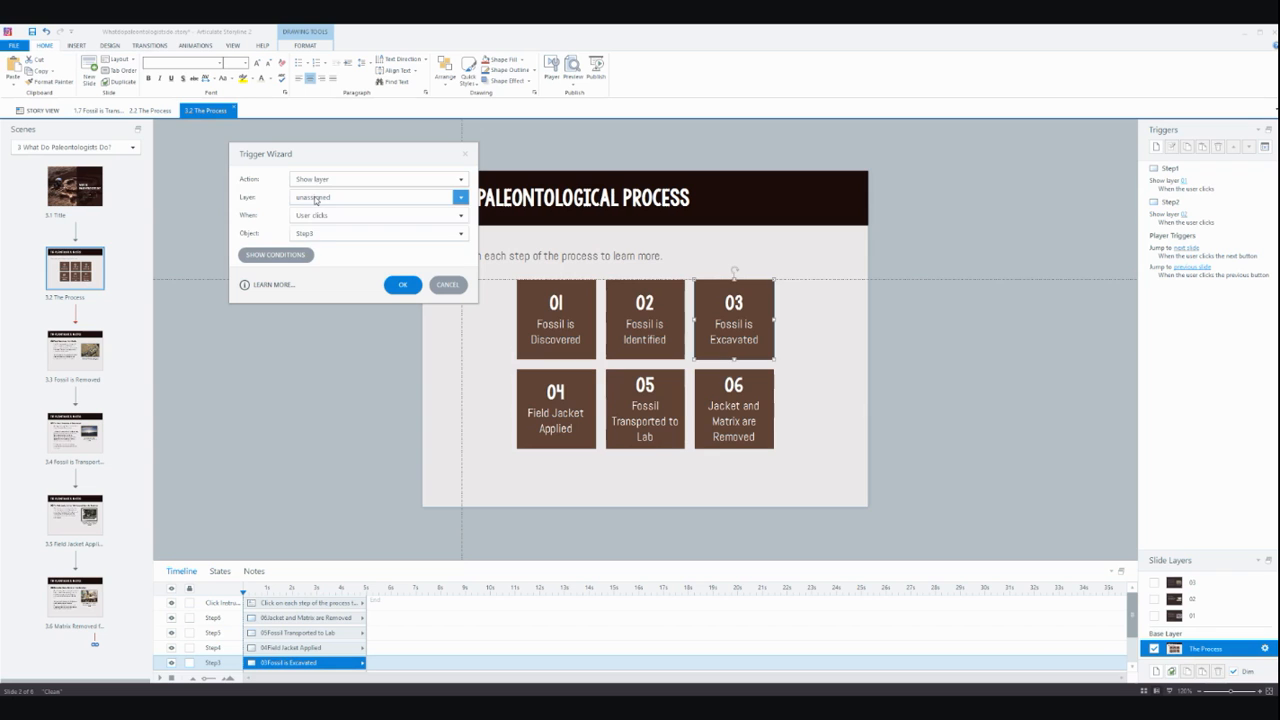
click(376, 198)
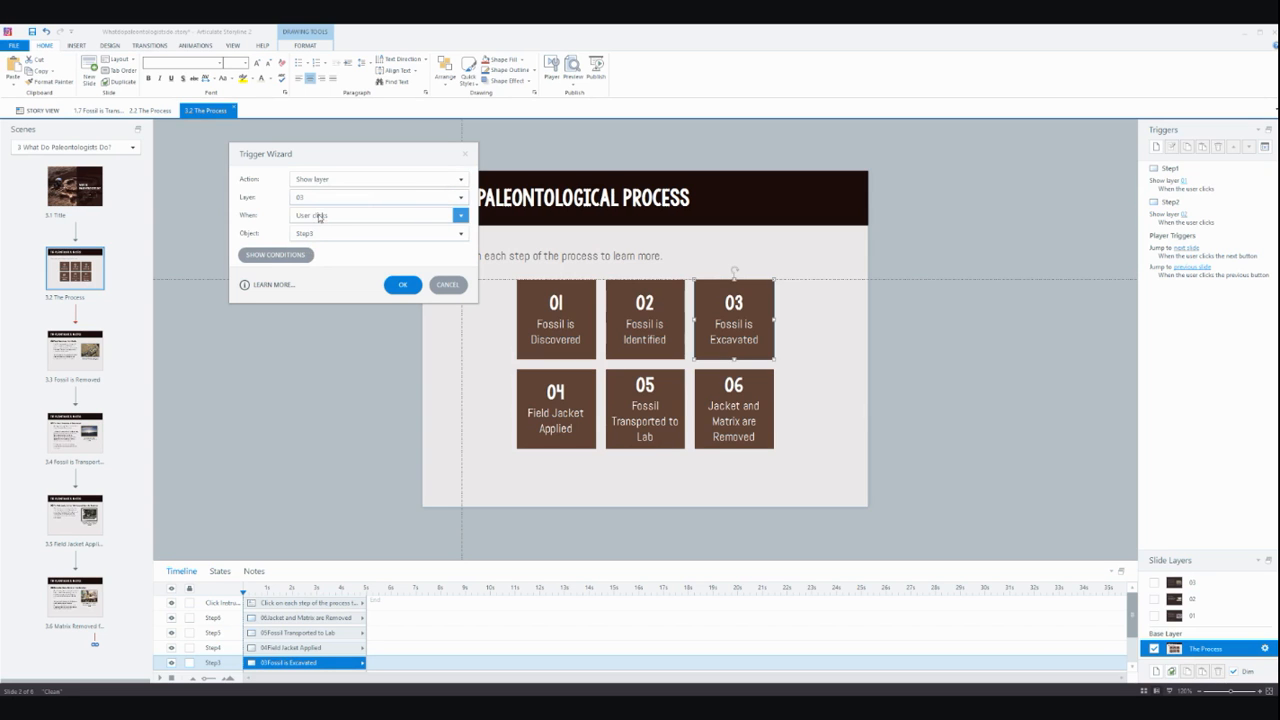
mouse_move(402, 284)
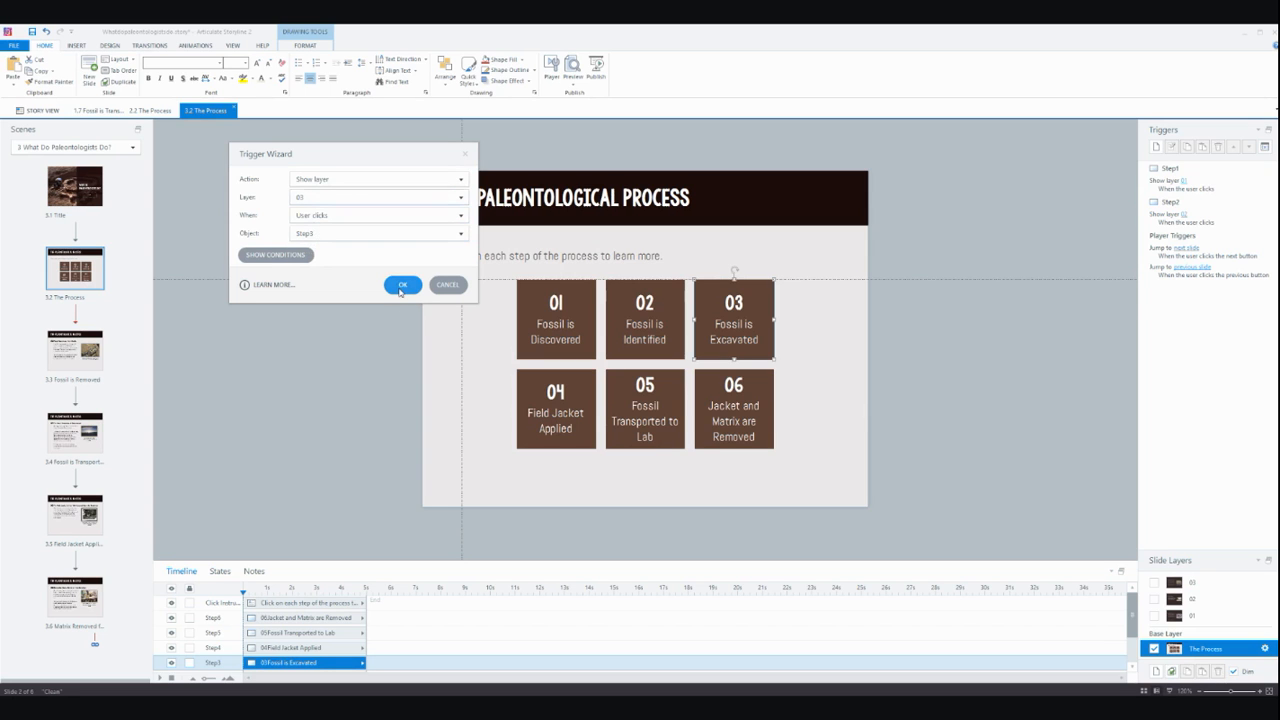
click(404, 284)
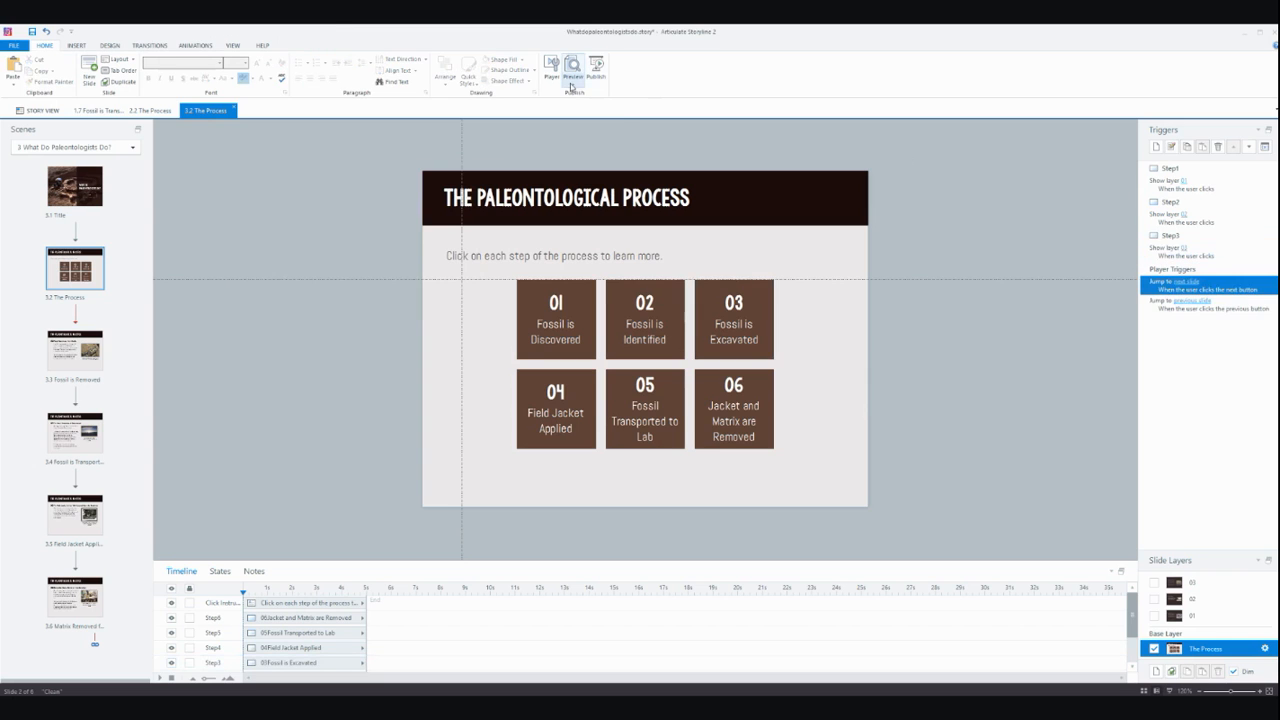
Preview this slide, open step 03's details layer, and close it with the X button
click(572, 68)
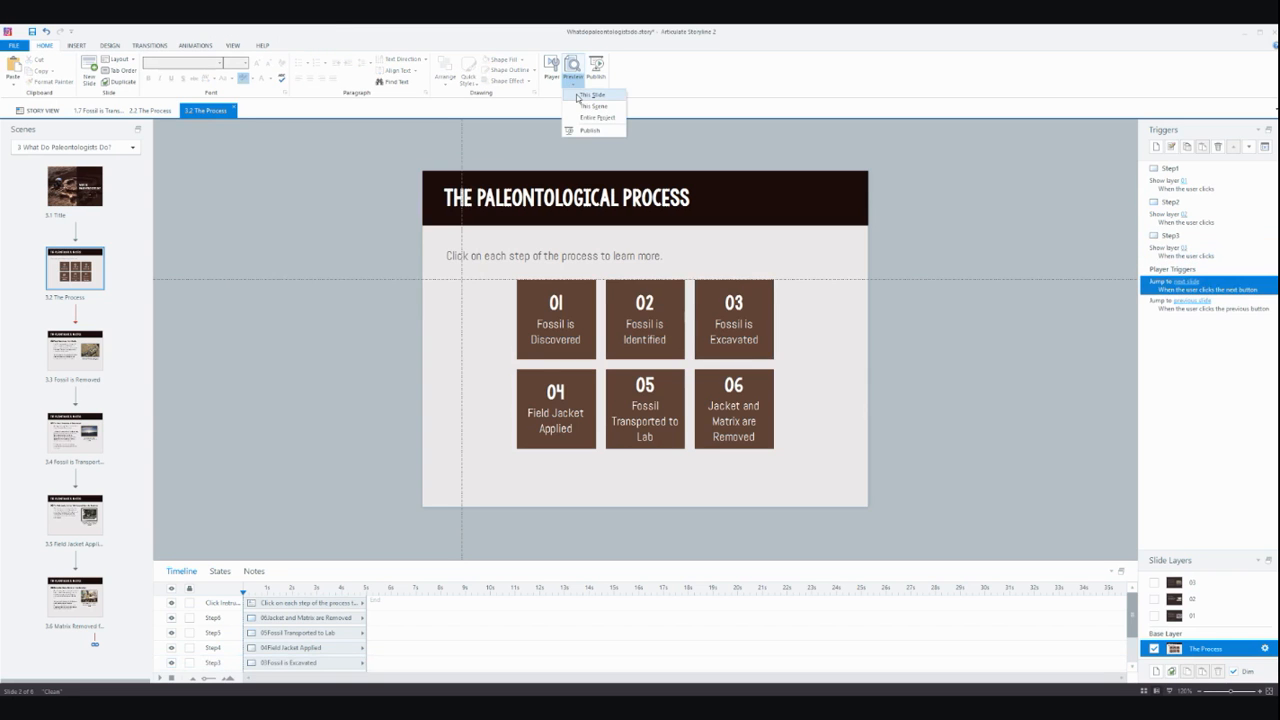
click(592, 96)
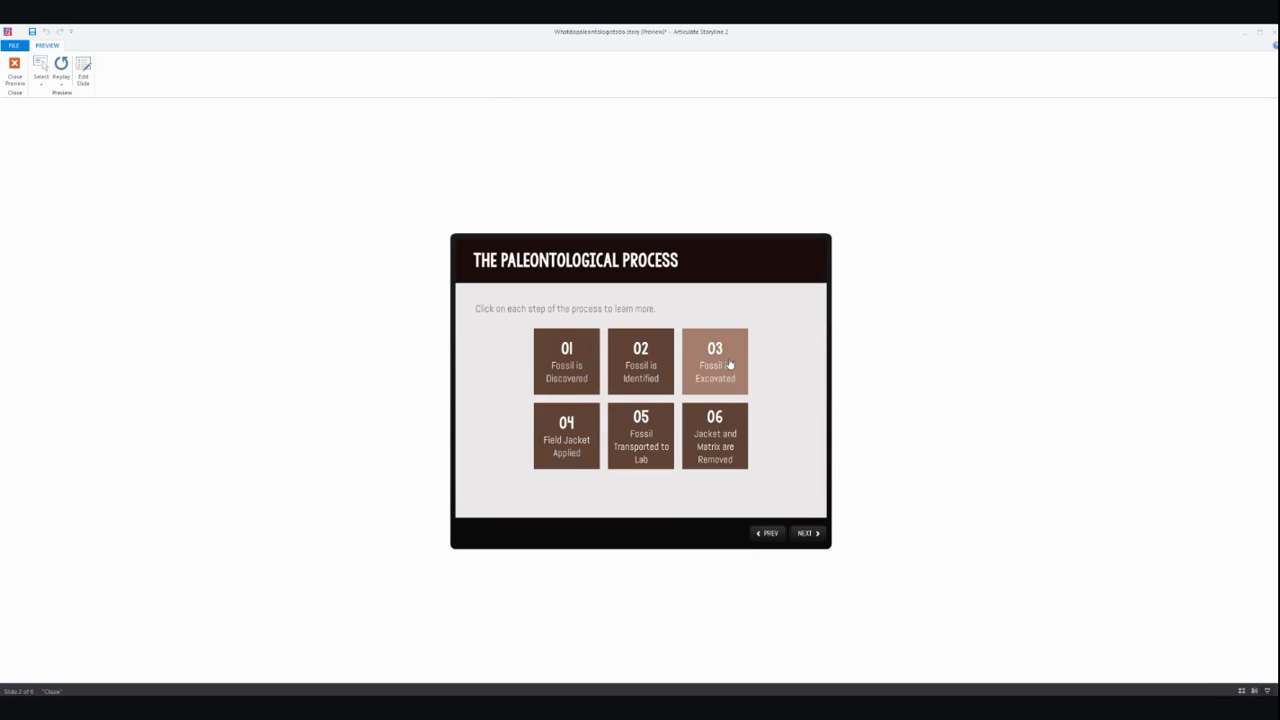
click(714, 360)
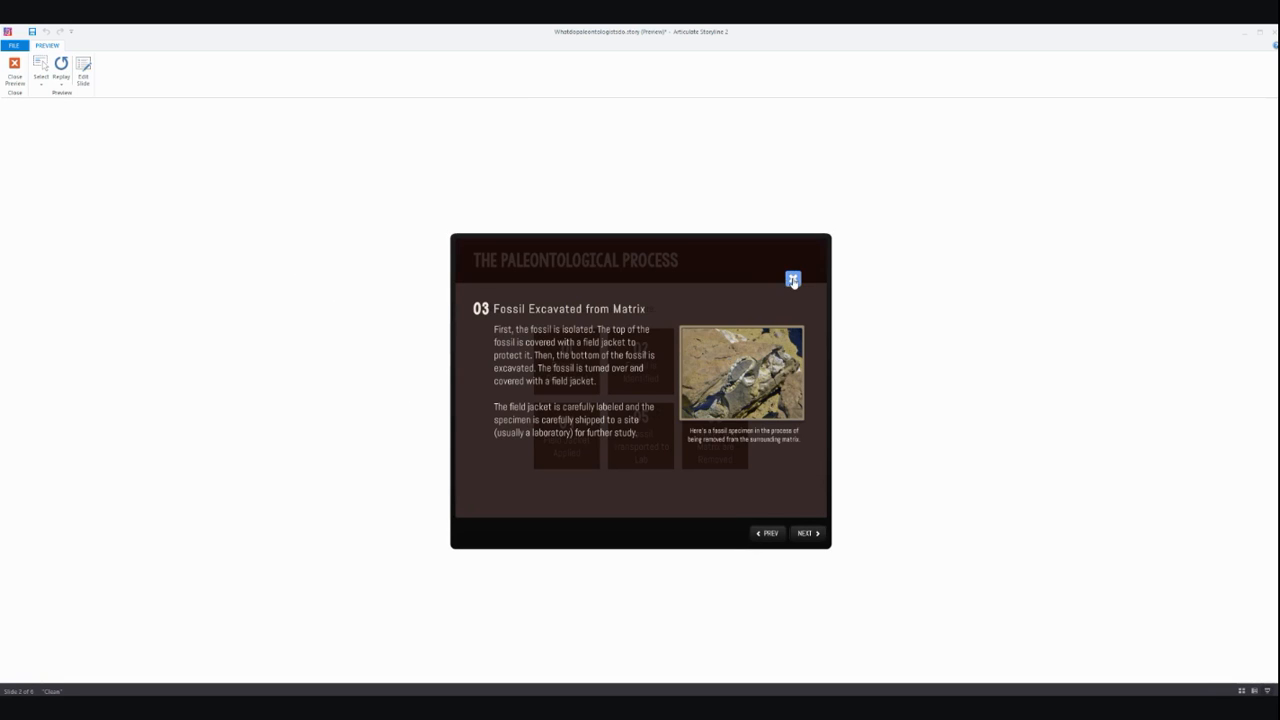
click(792, 280)
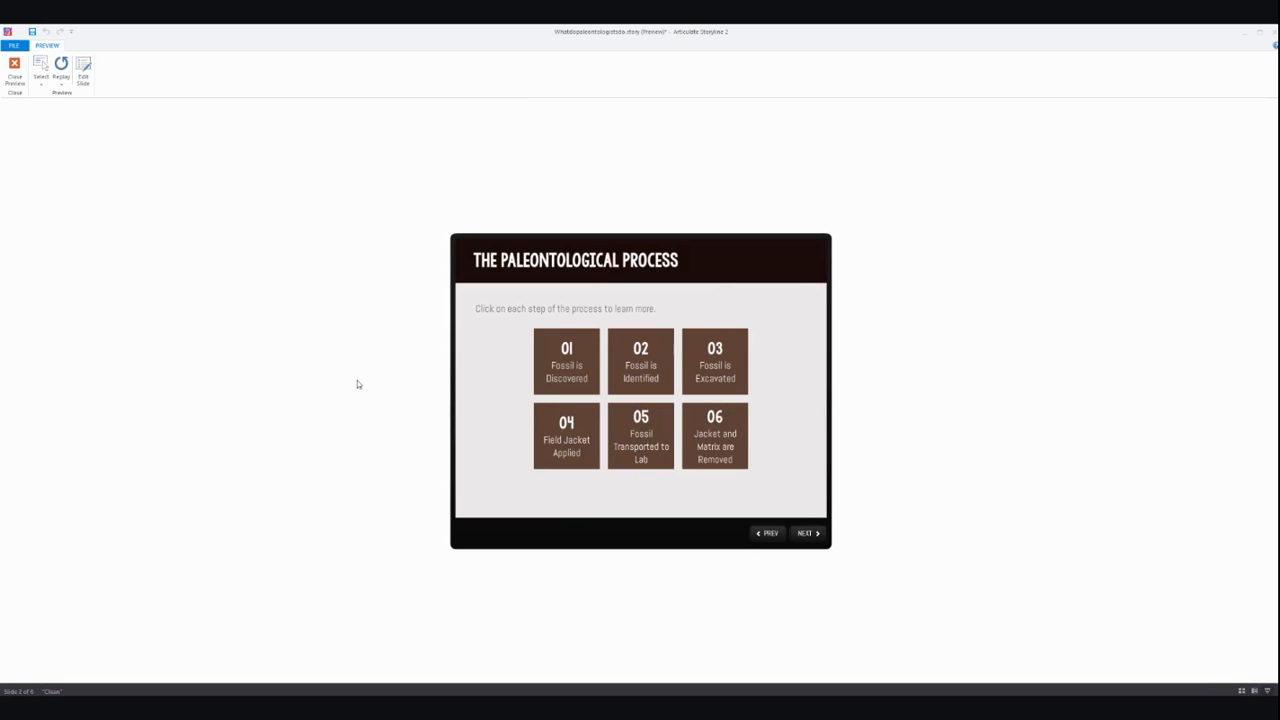
mouse_move(16, 68)
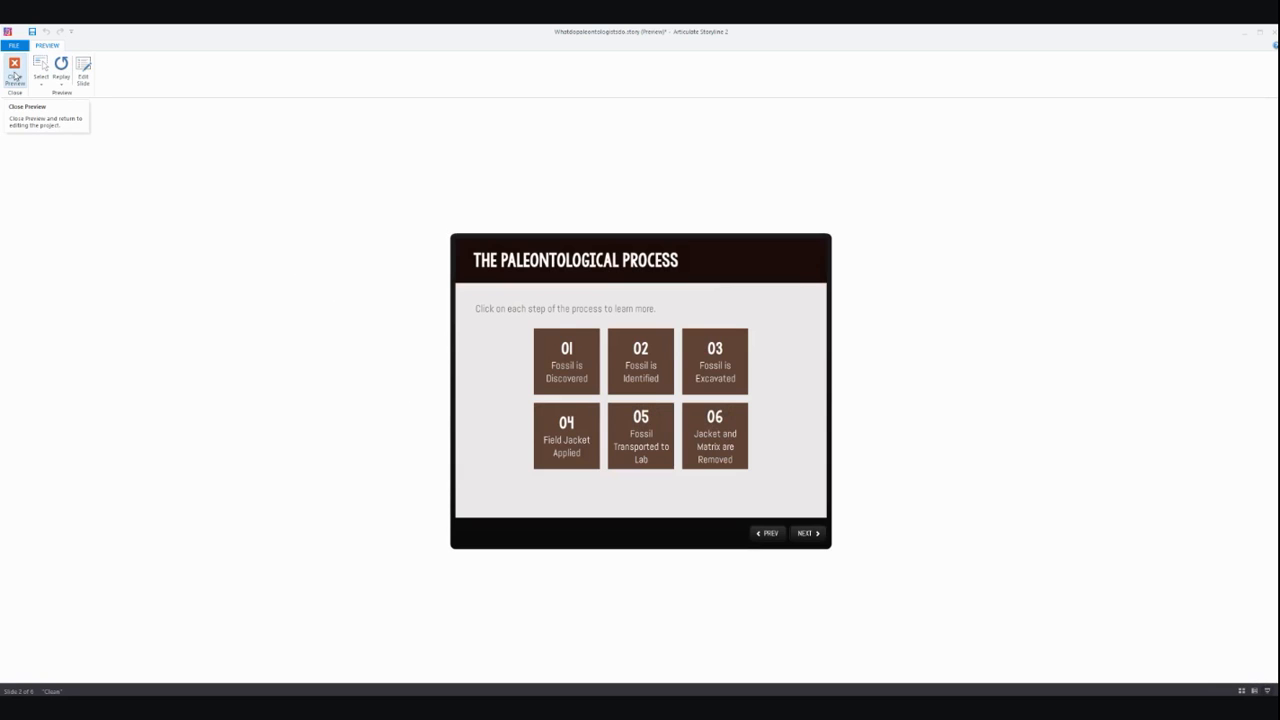